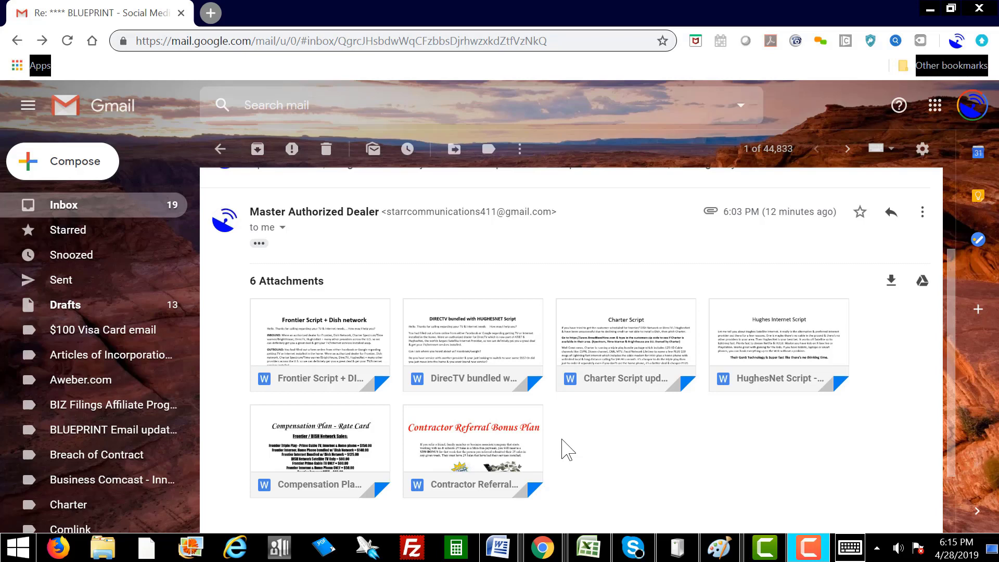
pyautogui.moveTo(660, 459)
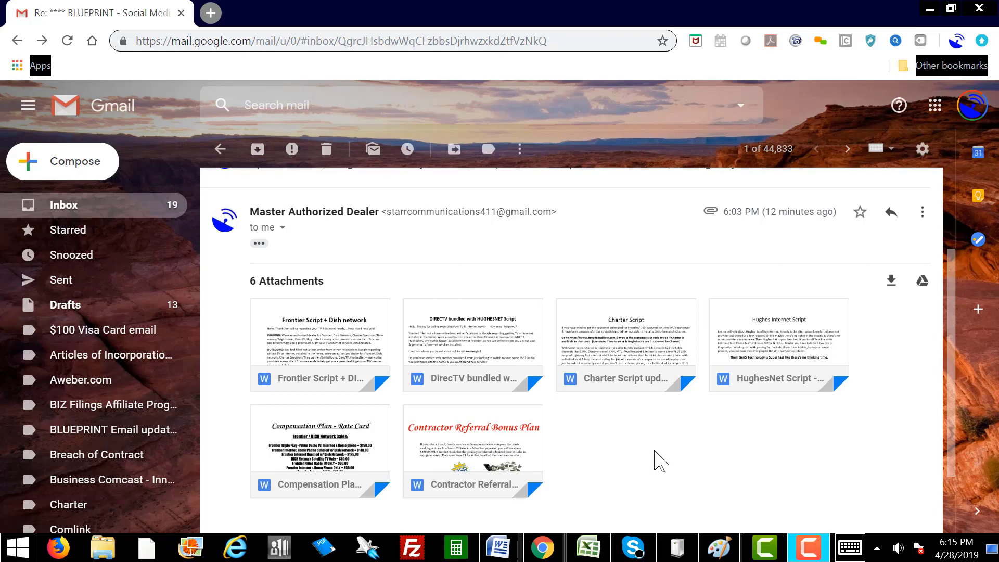
pyautogui.moveTo(322, 337)
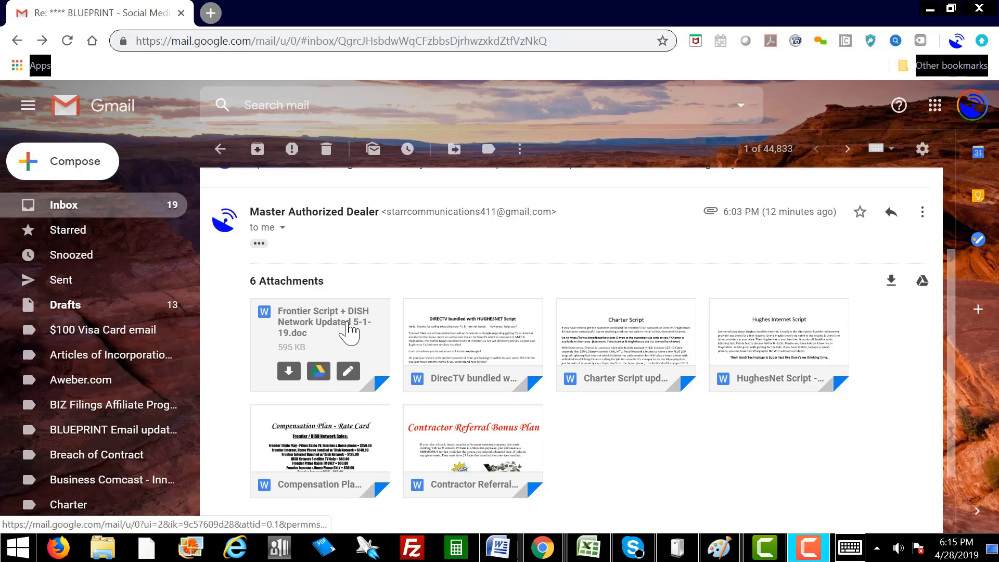
# Open the Frontier Script + DISH Network attachment as a Google Doc, then return to the email.
pyautogui.click(320, 331)
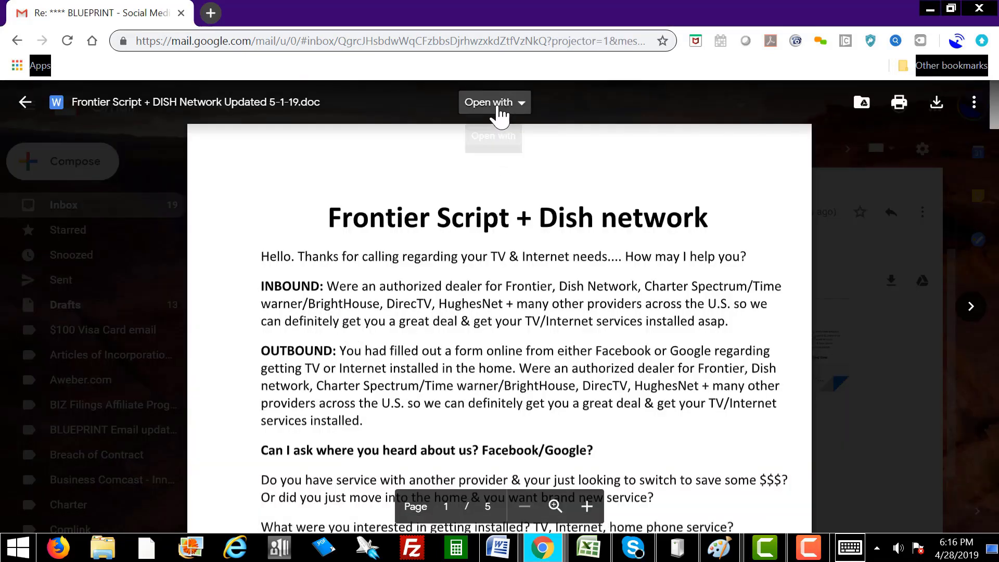
pyautogui.click(493, 102)
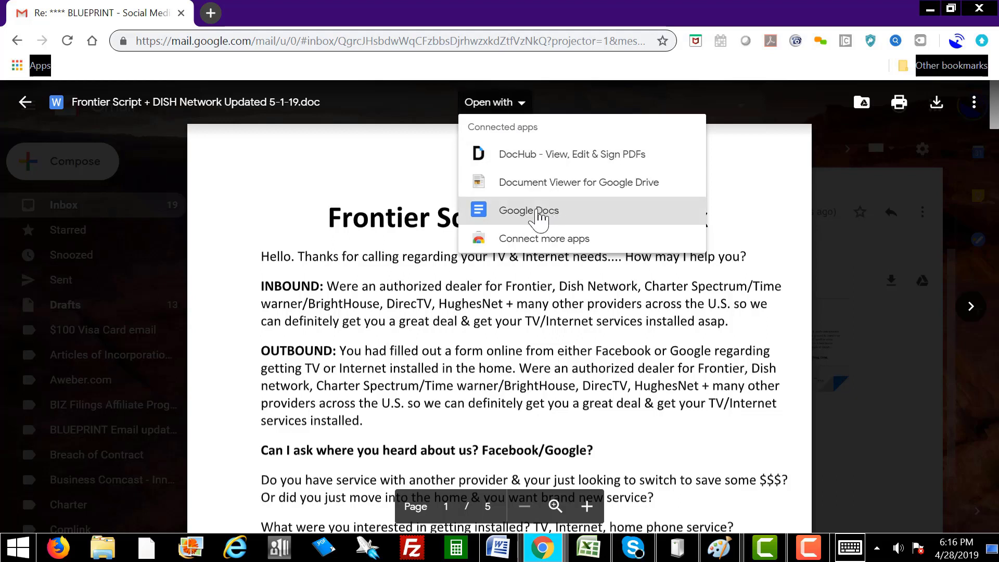
pyautogui.click(529, 211)
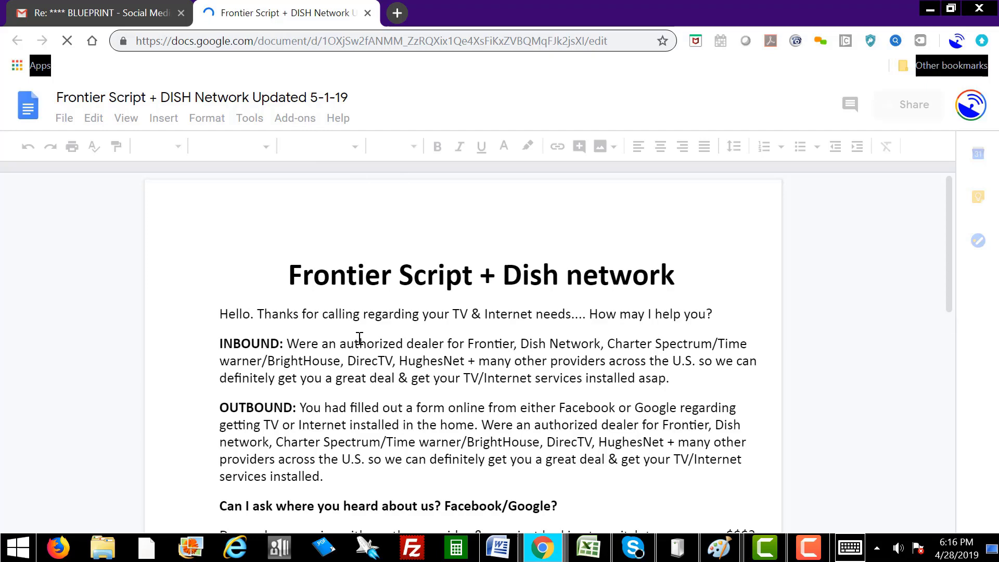
pyautogui.click(96, 12)
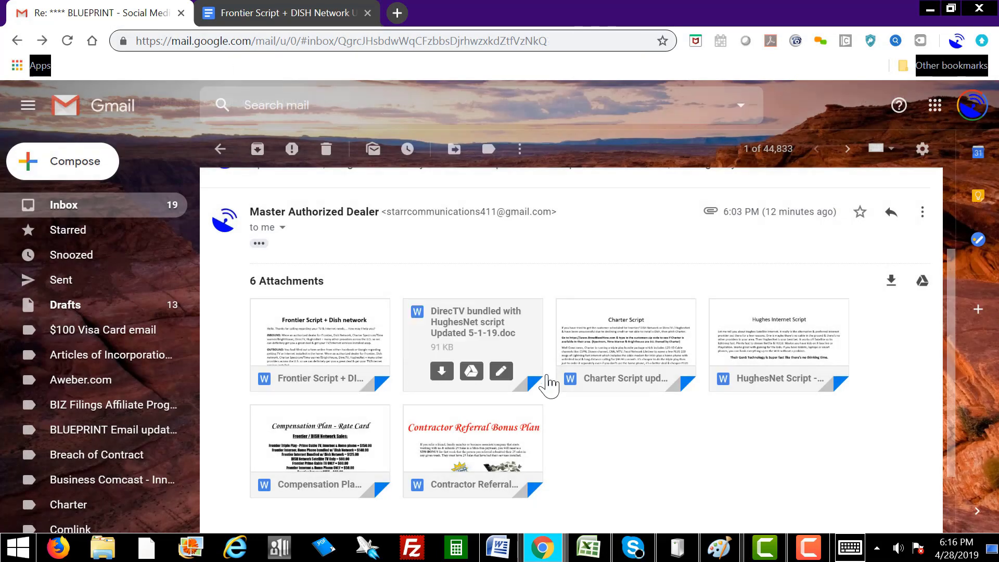
# Open the DirecTV bundled with HughesNet script as a Google Doc and move to the Charter script.
pyautogui.click(473, 345)
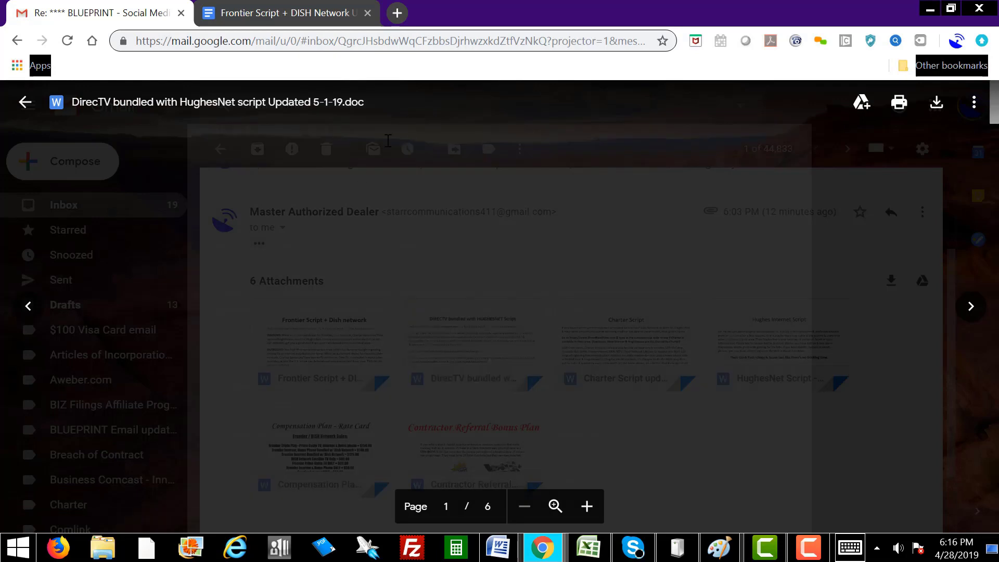
pyautogui.click(493, 102)
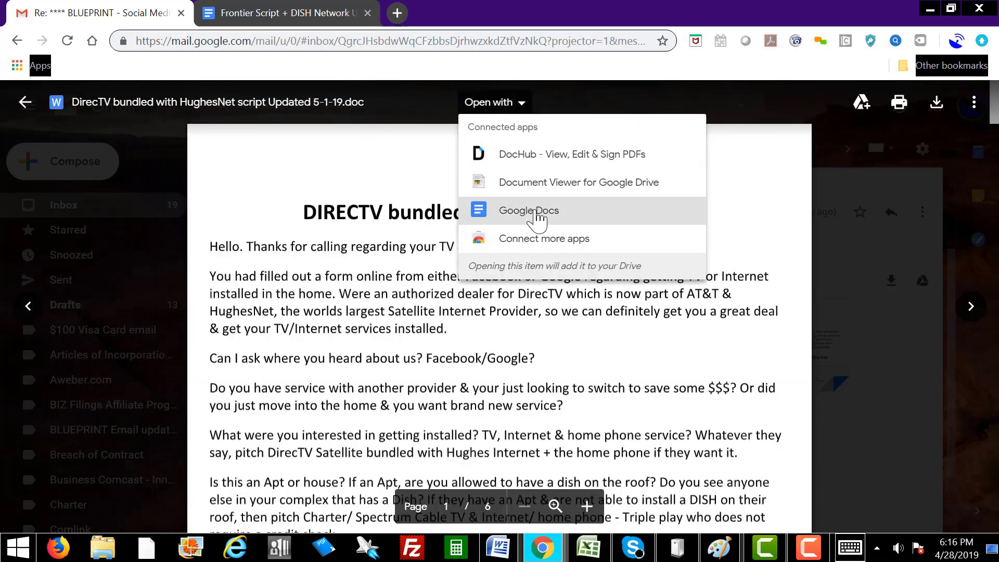
pyautogui.click(529, 210)
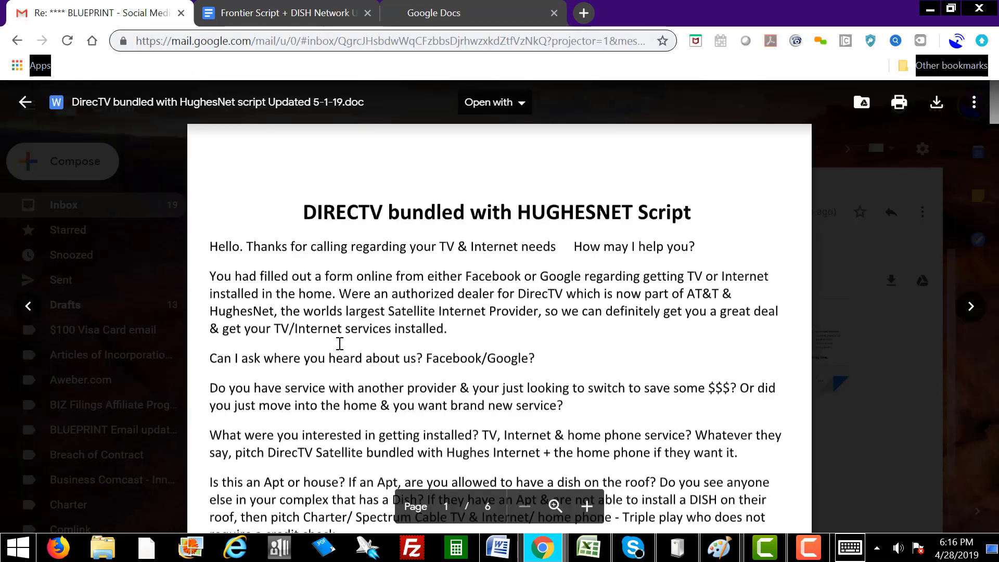
pyautogui.click(25, 102)
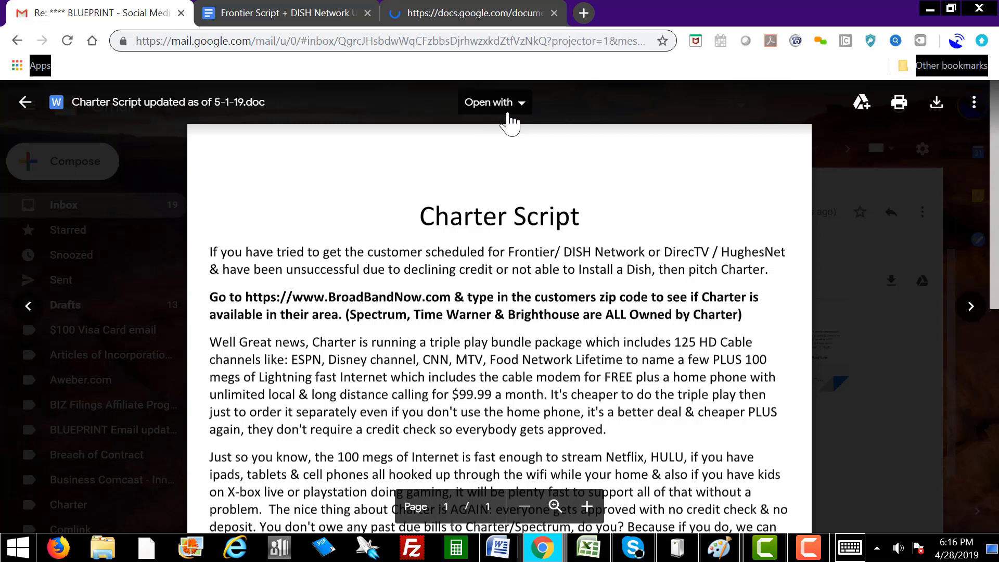
# Open the Charter and HughesNet script attachments as Google Docs in their own tabs.
pyautogui.click(489, 102)
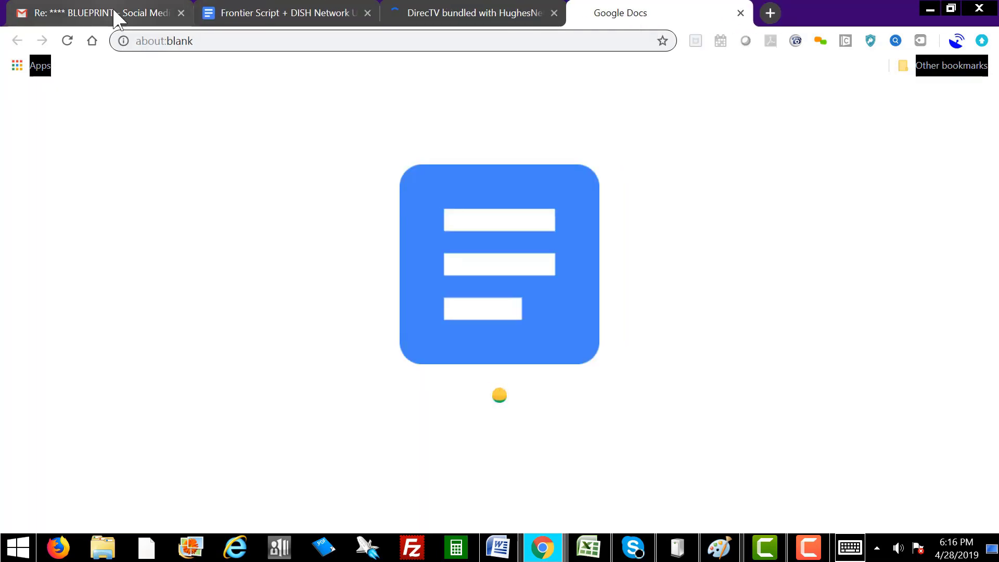
pyautogui.click(96, 13)
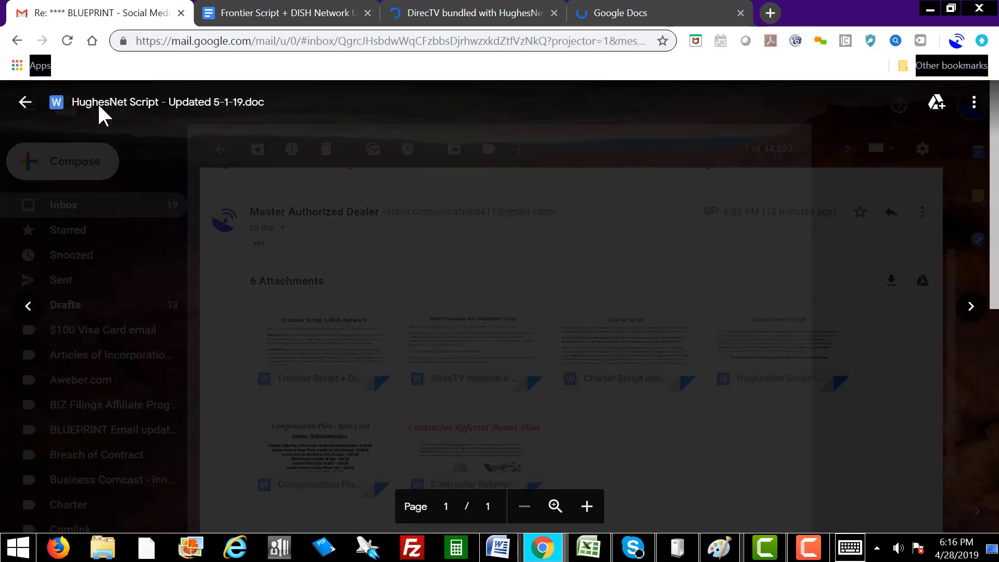
pyautogui.click(494, 102)
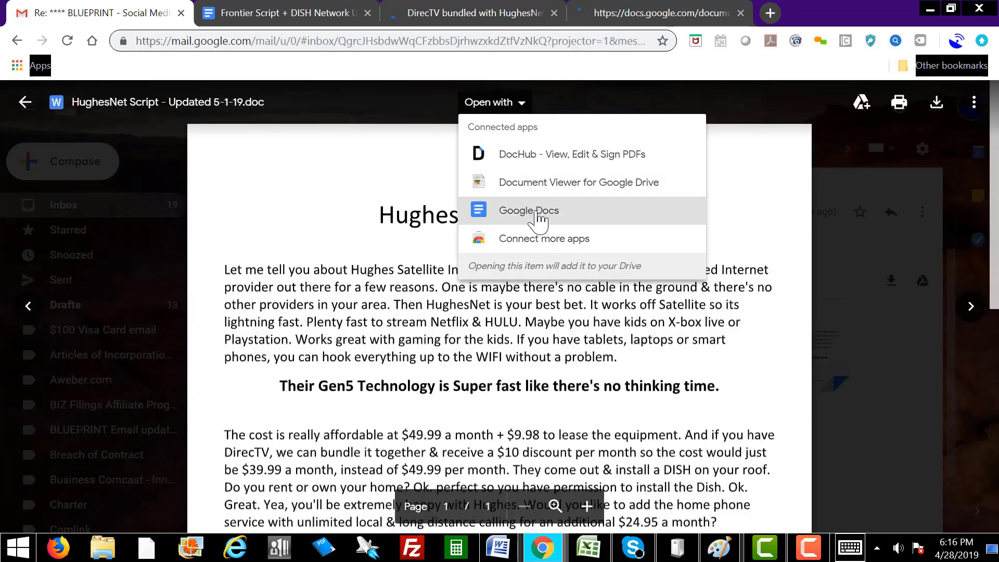
pyautogui.click(529, 210)
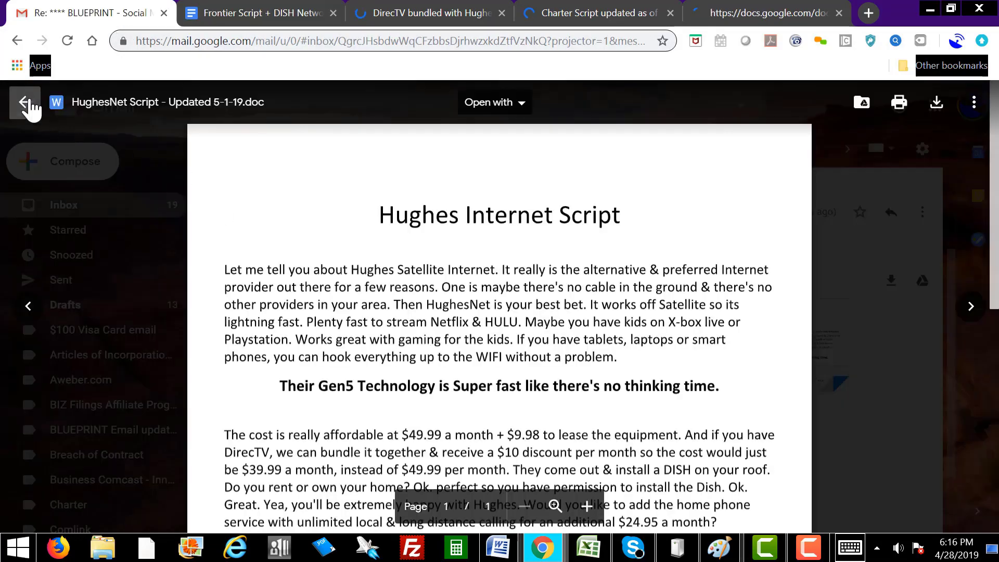
# Close the preview and scroll the email down to the Order Forms section.
pyautogui.click(24, 102)
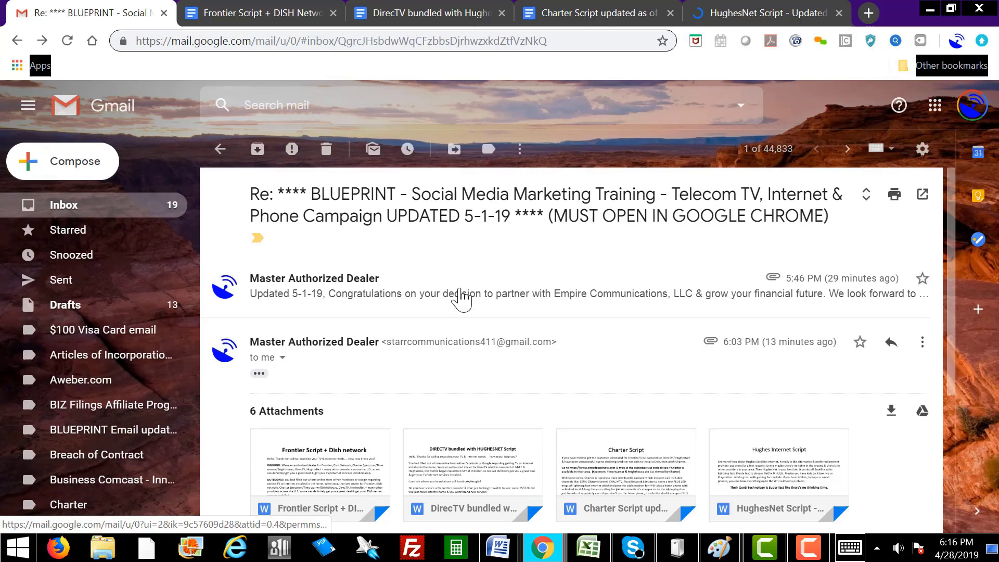
pyautogui.scroll(-3)
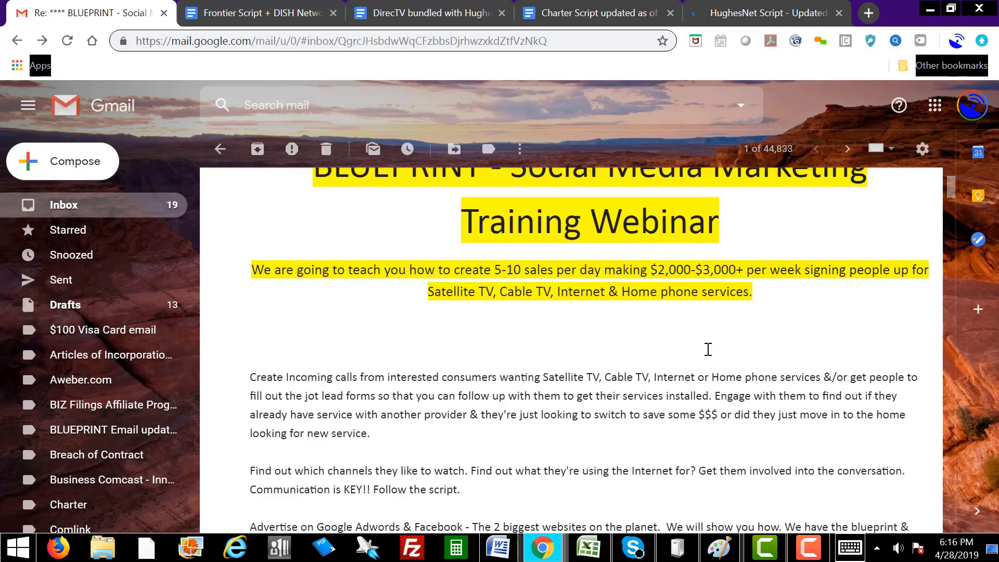
pyautogui.scroll(-3)
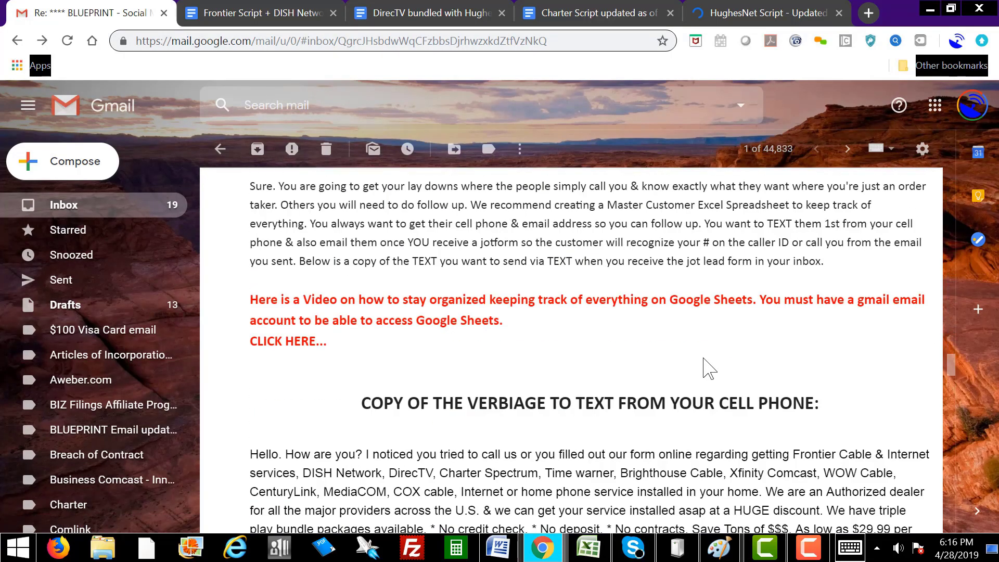
pyautogui.scroll(-3)
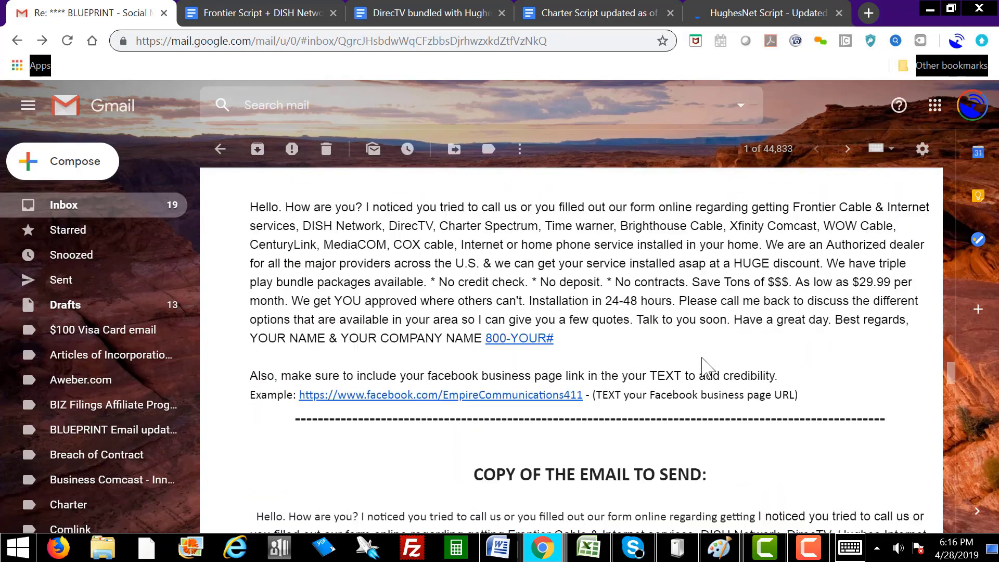
pyautogui.scroll(-3)
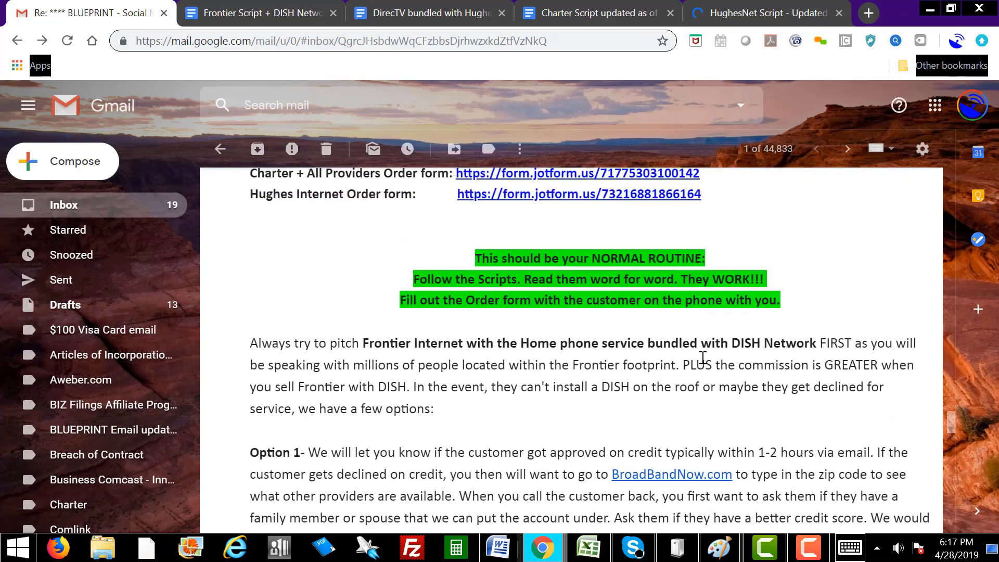
pyautogui.scroll(3)
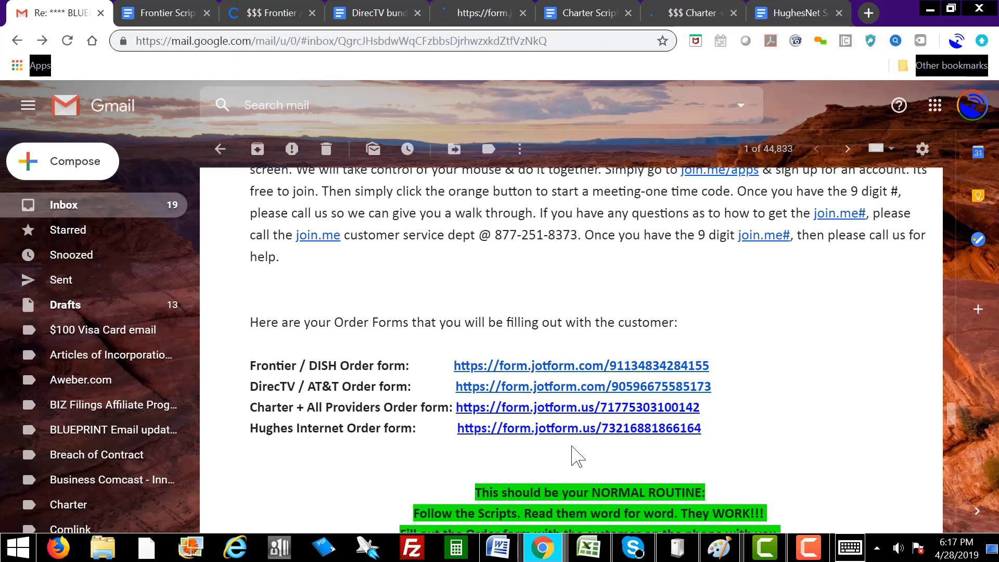
# Open the Hughes Internet order form, then switch back to the Frontier Script document.
pyautogui.click(578, 428)
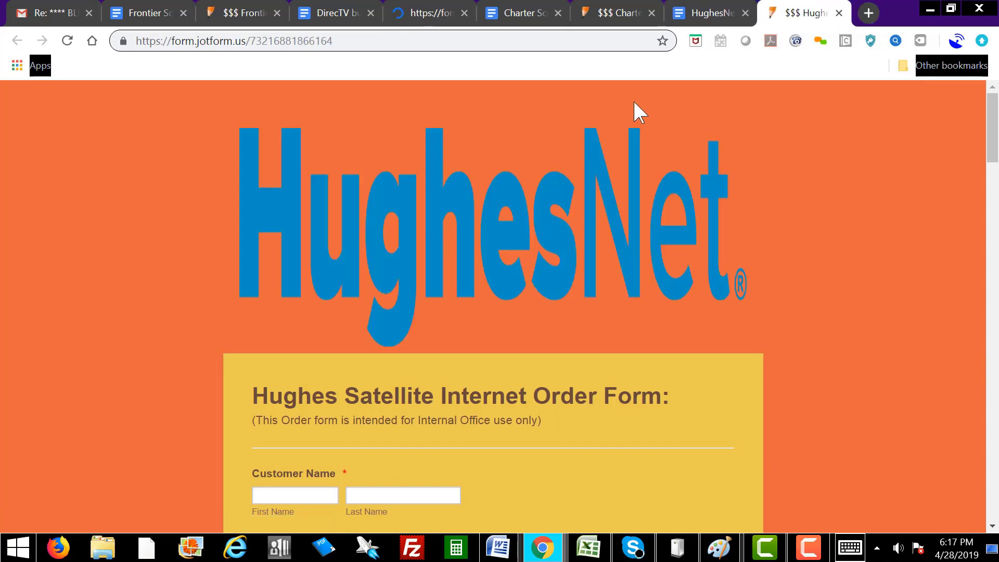
pyautogui.click(146, 12)
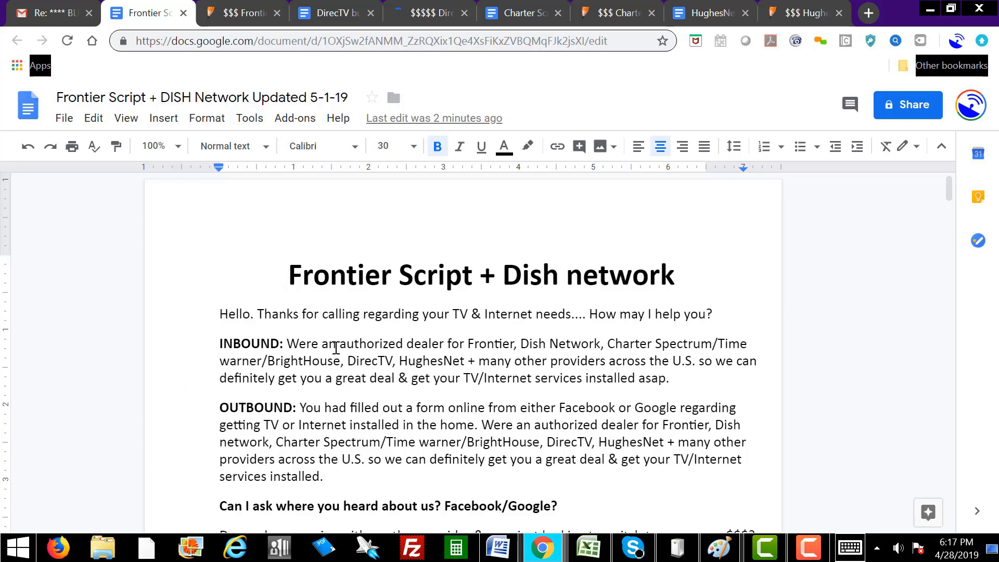
pyautogui.moveTo(373, 396)
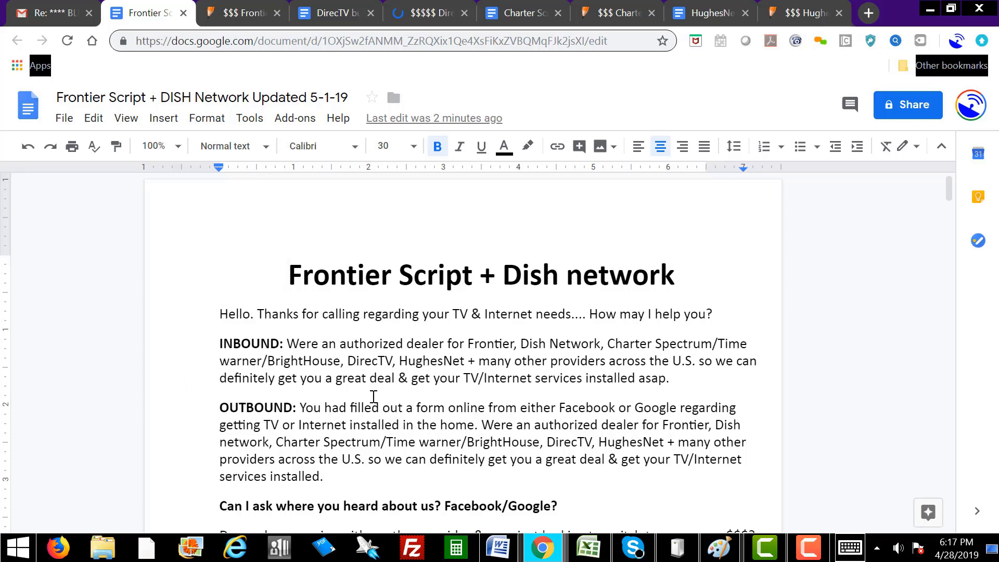
# Review the Frontier / DISH order form, the DirecTV script and the DirecTV / AT&T order form.
pyautogui.scroll(-3)
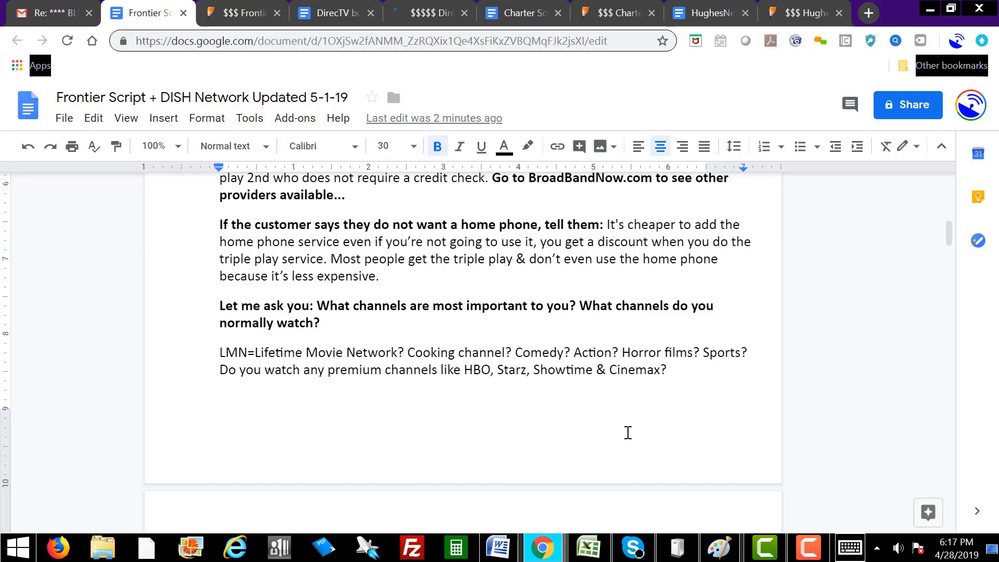
pyautogui.scroll(3)
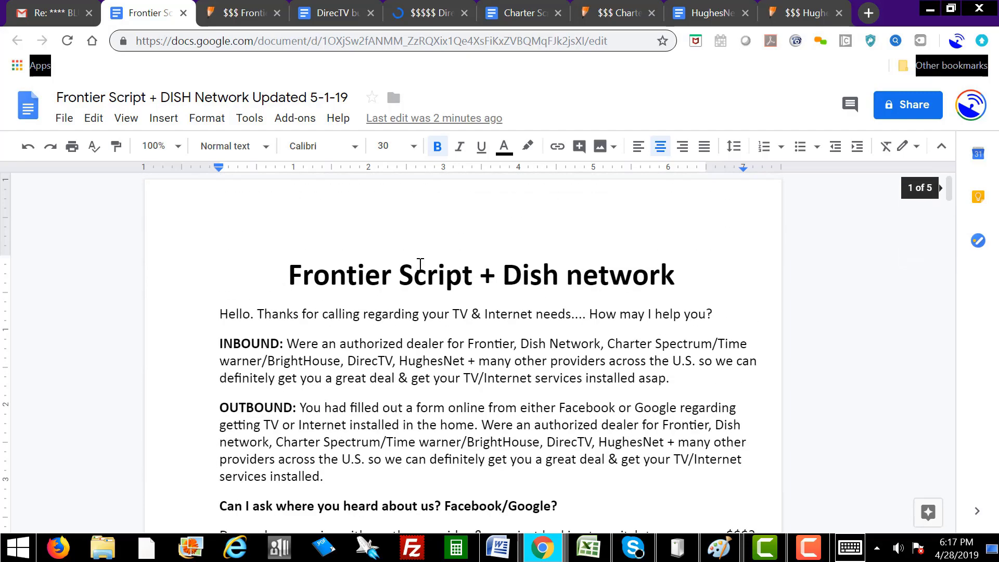
pyautogui.click(243, 12)
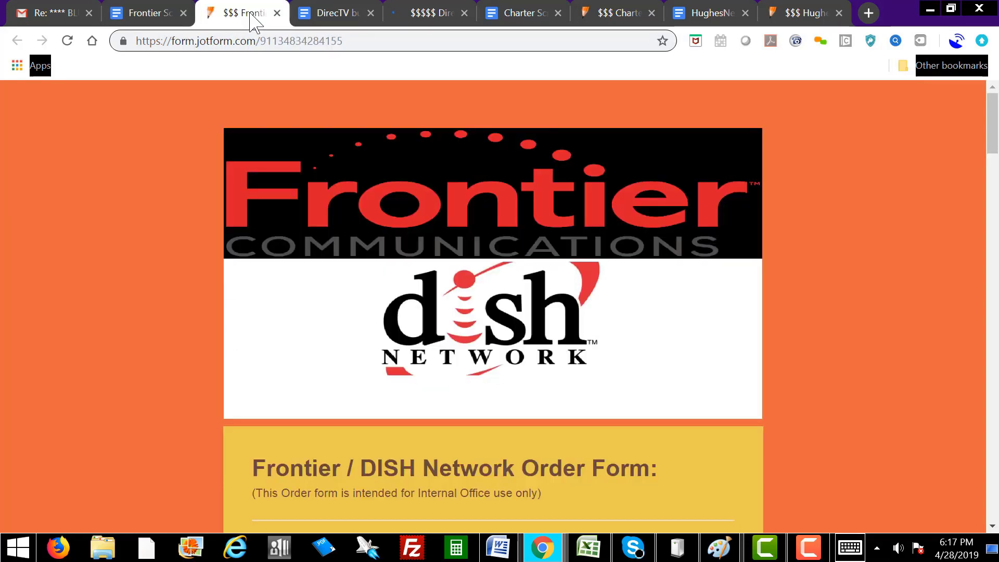
pyautogui.scroll(-3)
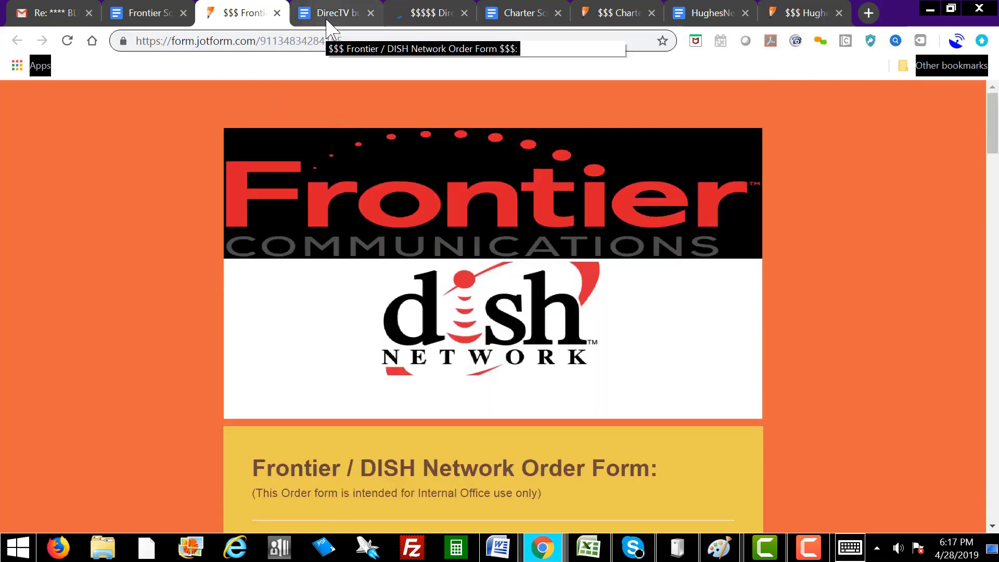
pyautogui.click(332, 12)
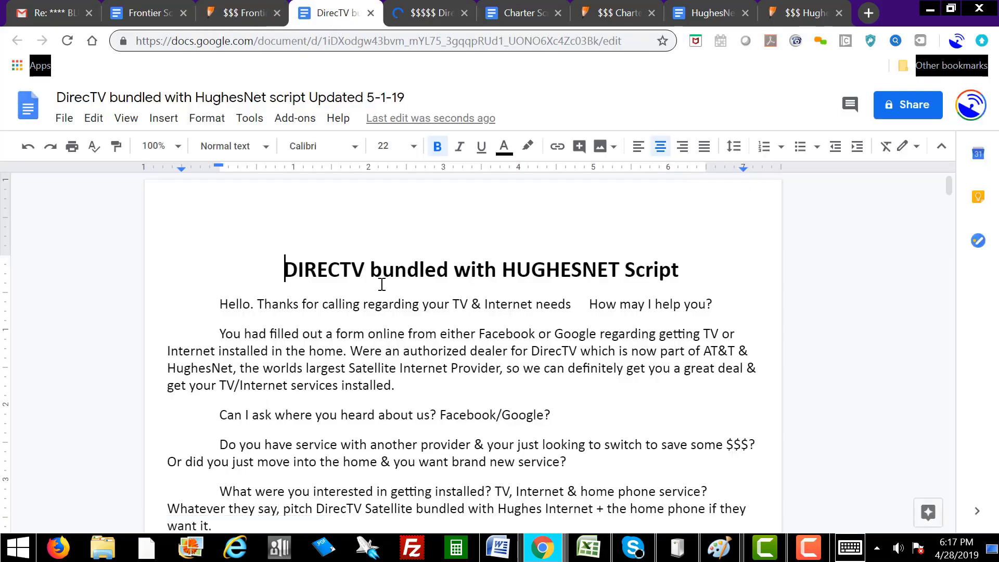
pyautogui.click(427, 13)
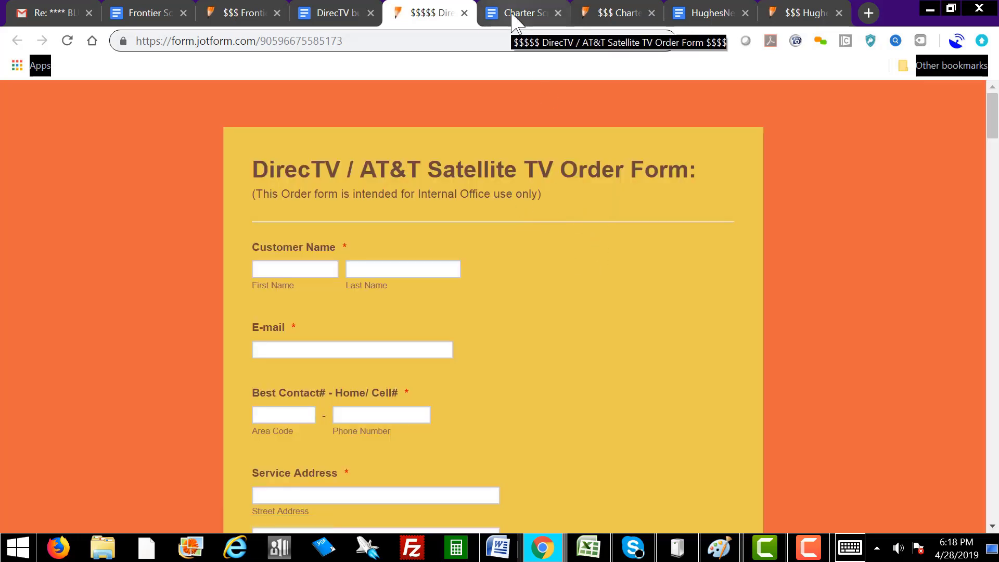
# Review the Charter script and its Charter order form.
pyautogui.click(520, 12)
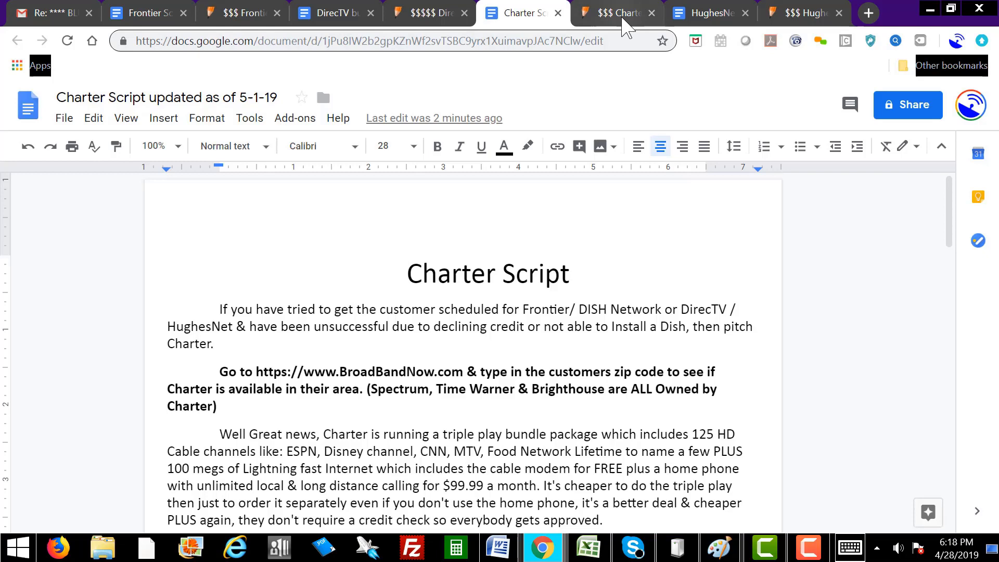
pyautogui.click(615, 13)
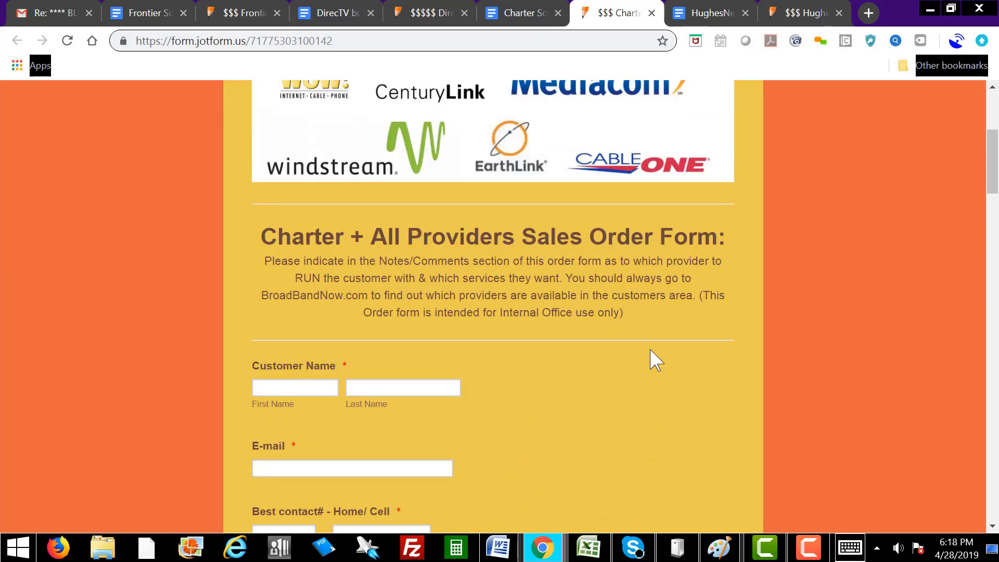
# Scroll through the Charter + All Providers order form to review it.
pyautogui.scroll(3)
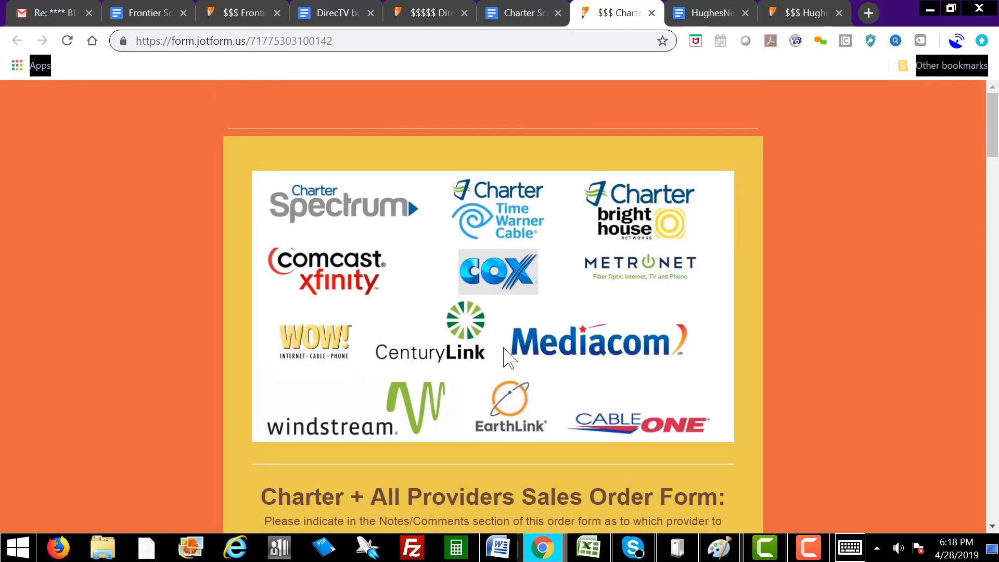
pyautogui.moveTo(464, 230)
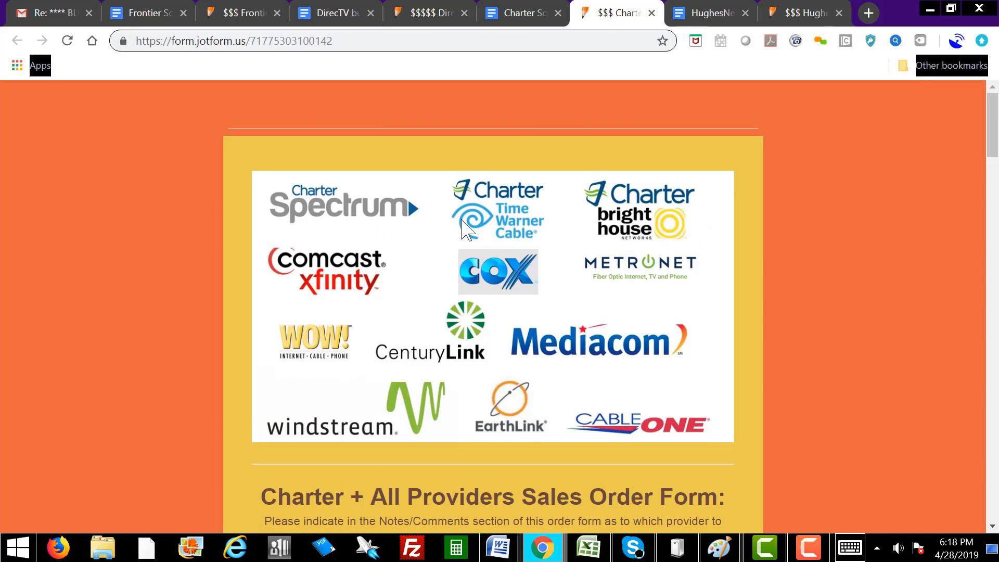
pyautogui.moveTo(709, 403)
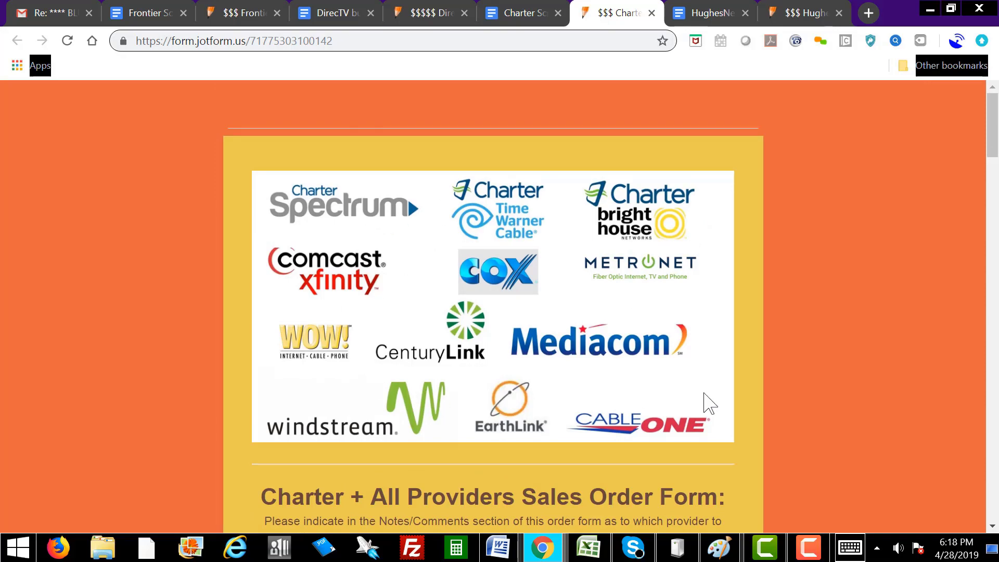
pyautogui.scroll(-3)
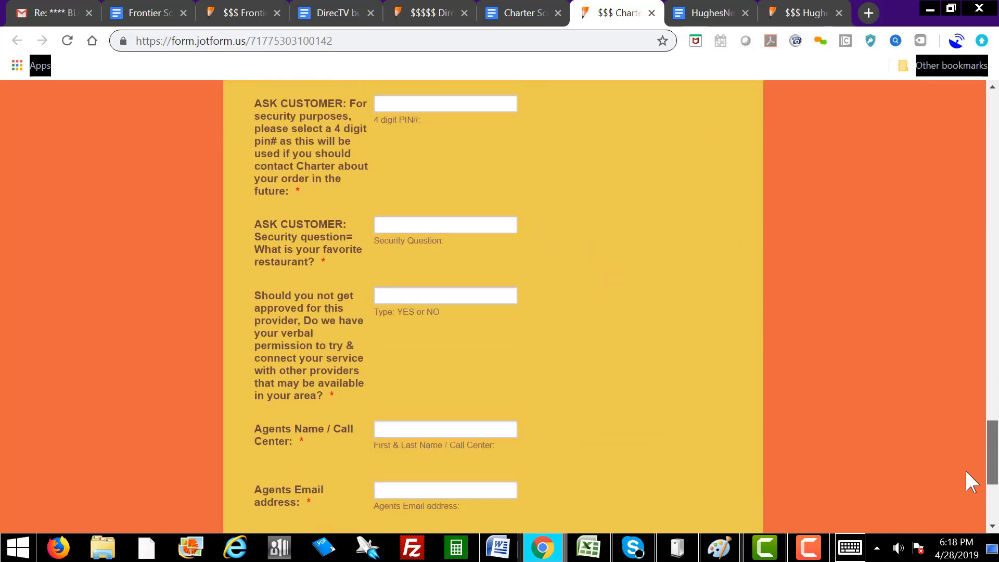
pyautogui.scroll(-3)
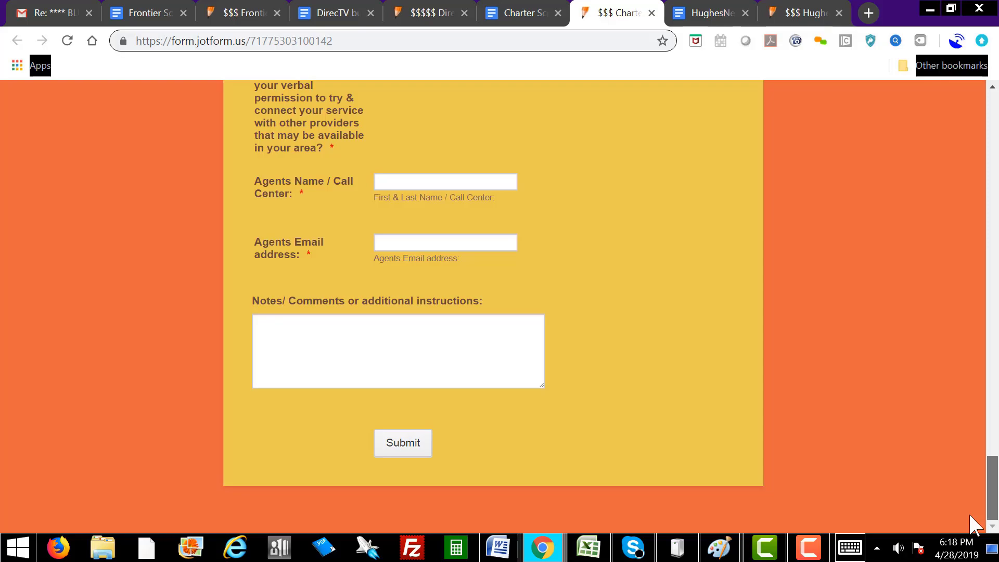
pyautogui.scroll(3)
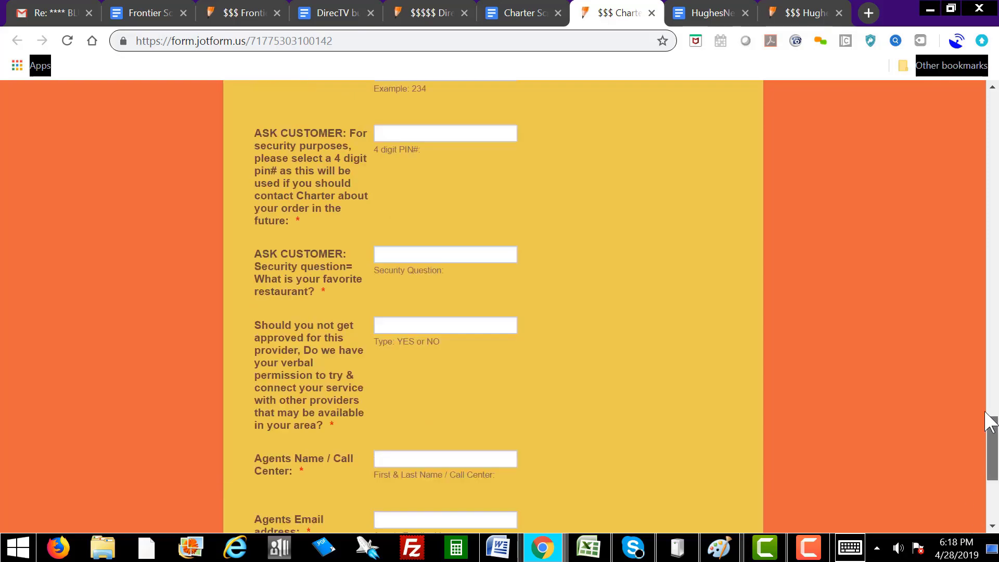
pyautogui.scroll(3)
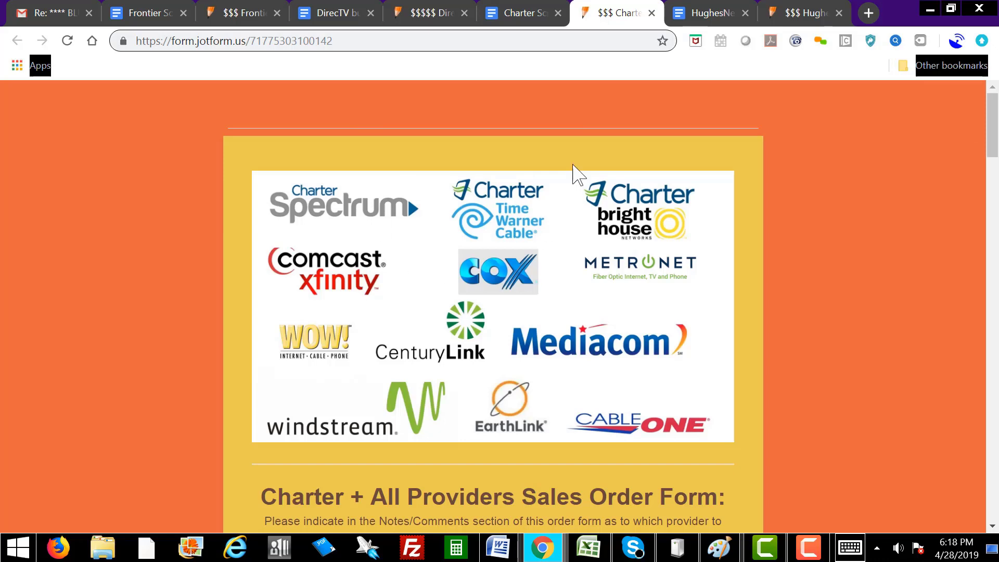
# Review the HughesNet script and Hughes Satellite Internet order form, then start a new browser tab.
pyautogui.click(709, 13)
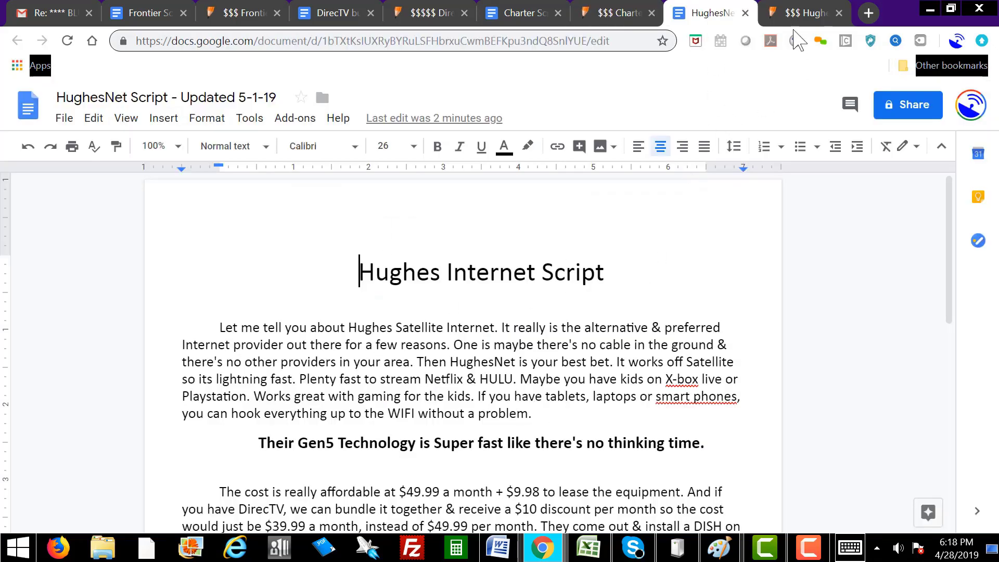
pyautogui.click(803, 13)
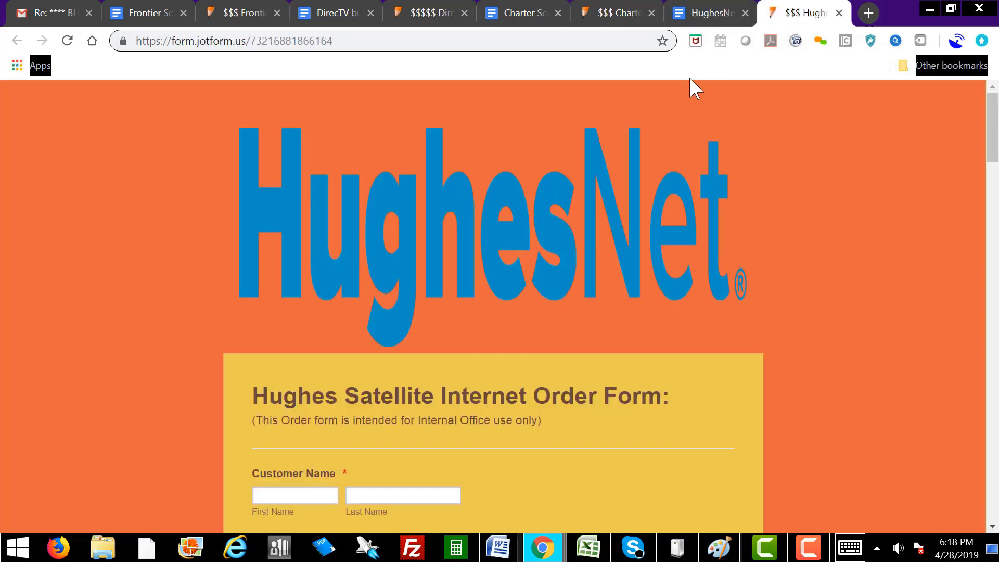
pyautogui.moveTo(859, 72)
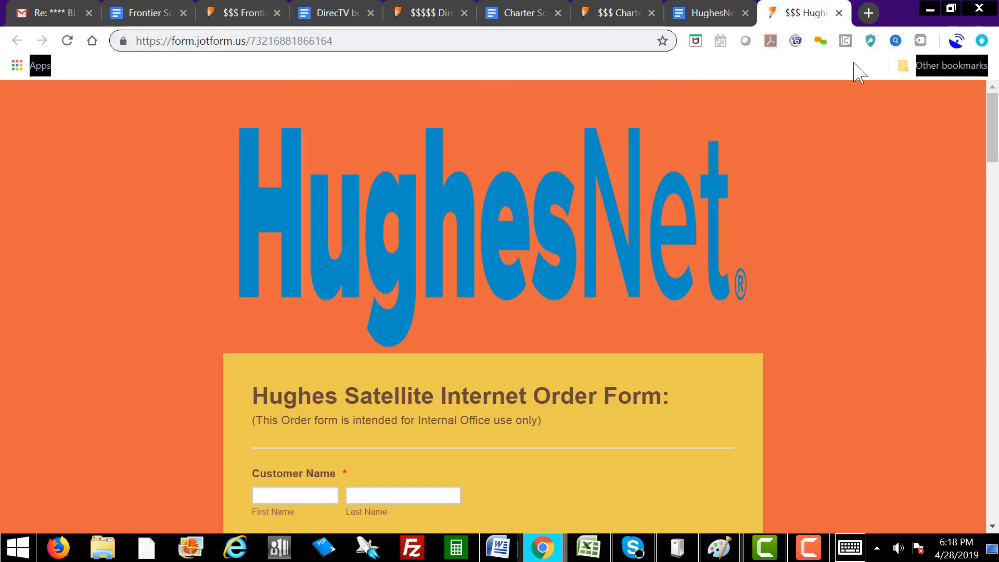
pyautogui.click(868, 13)
pyautogui.write('broadbandnow.co')
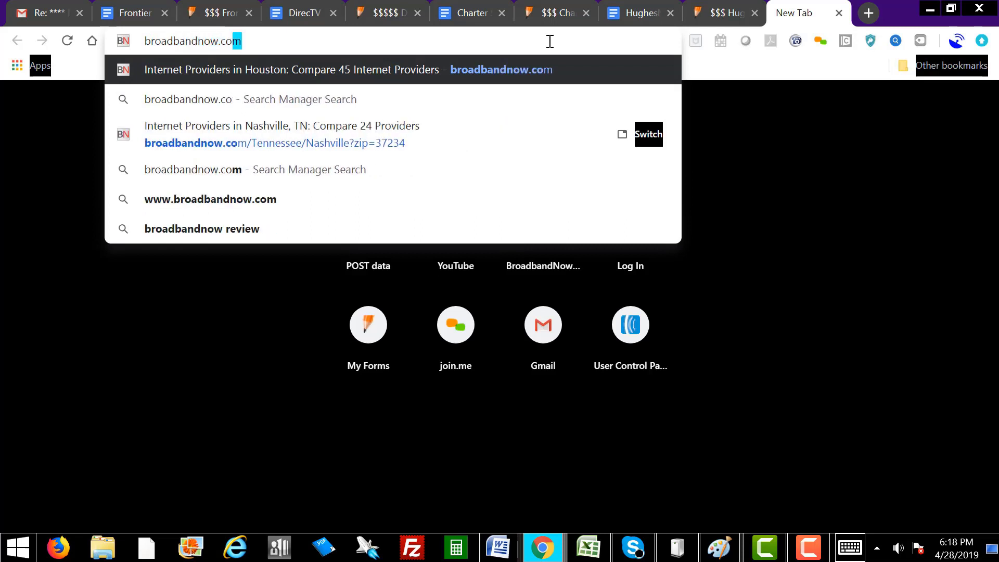
# Load the broadbandnow.com homepage with its zip code provider search.
pyautogui.press('Return')
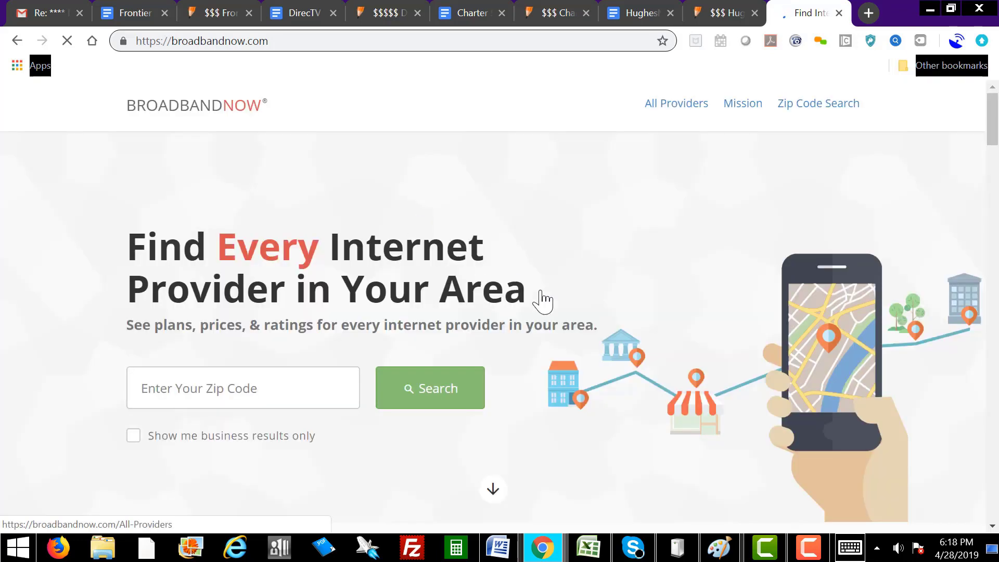
pyautogui.moveTo(418, 203)
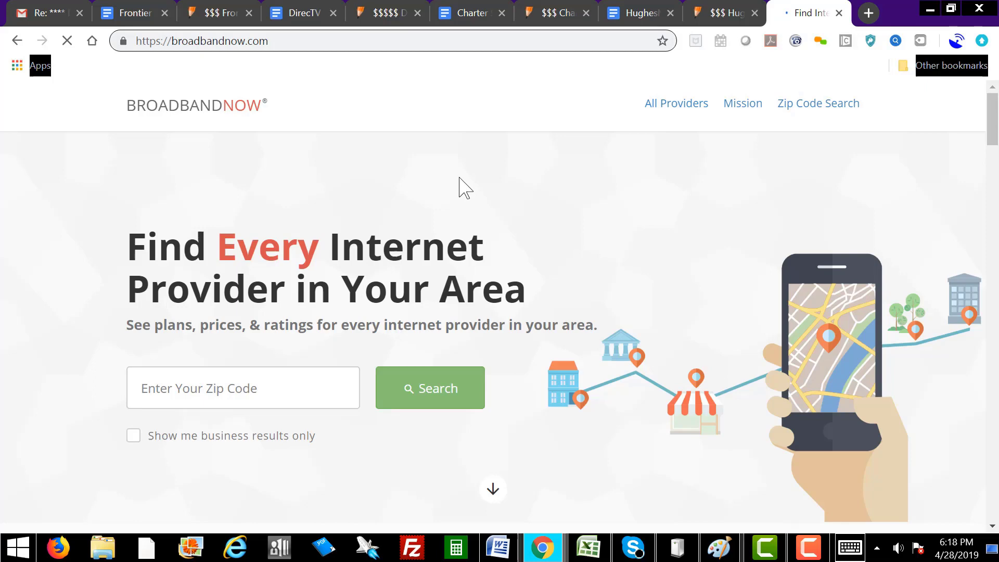
pyautogui.moveTo(390, 189)
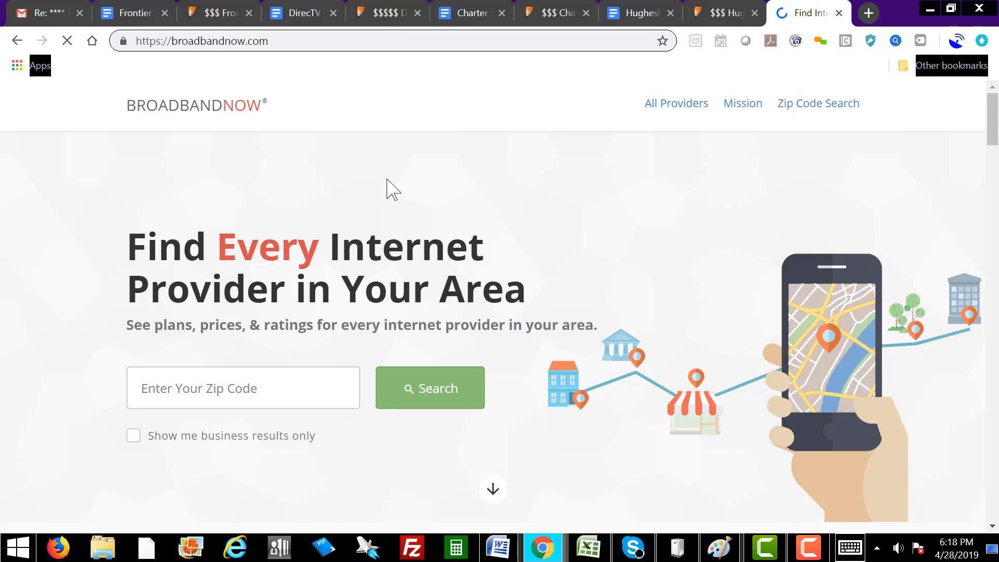
pyautogui.moveTo(325, 203)
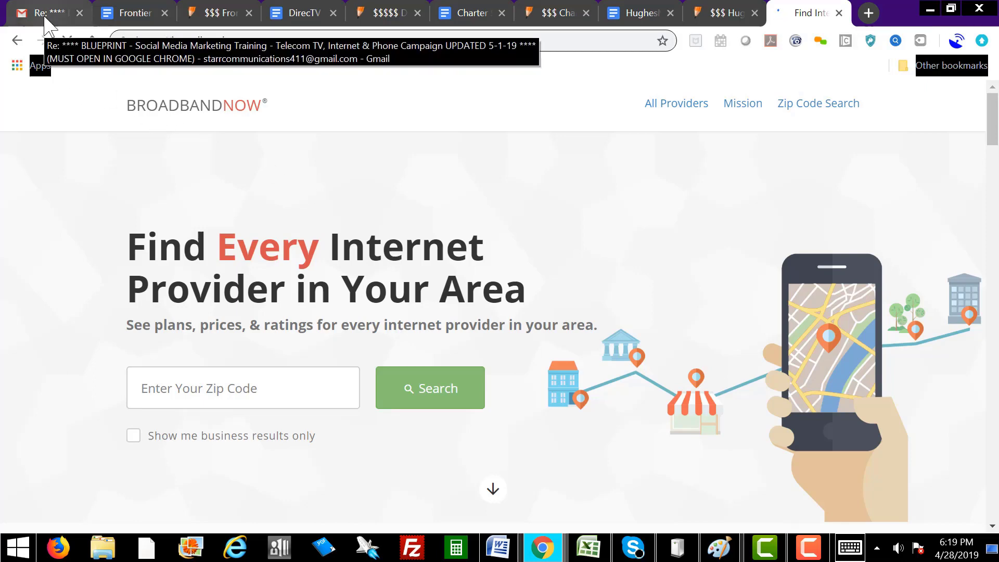
# Return to the training email, preview the DirecTV script attachment and close the preview.
pyautogui.click(45, 12)
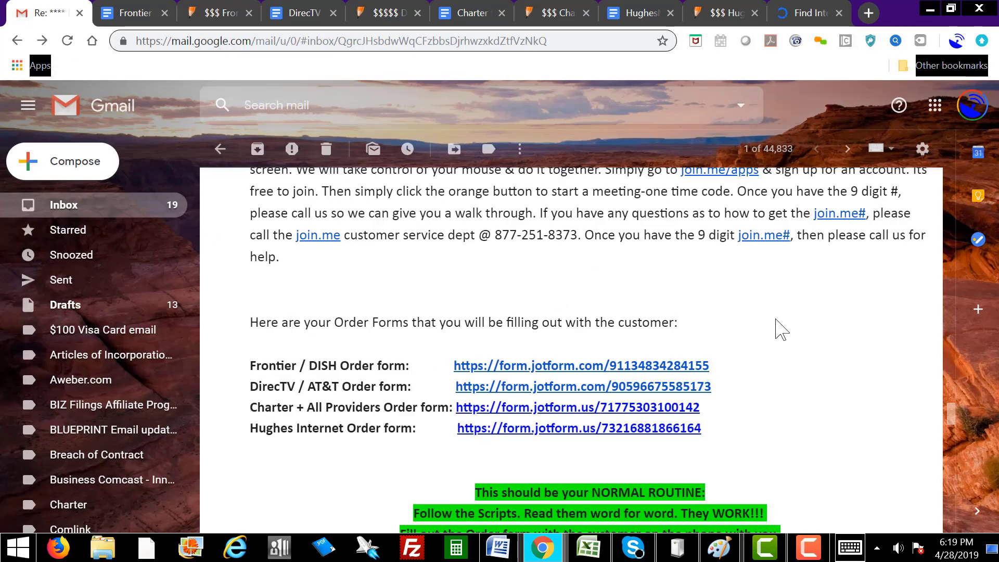
pyautogui.moveTo(799, 369)
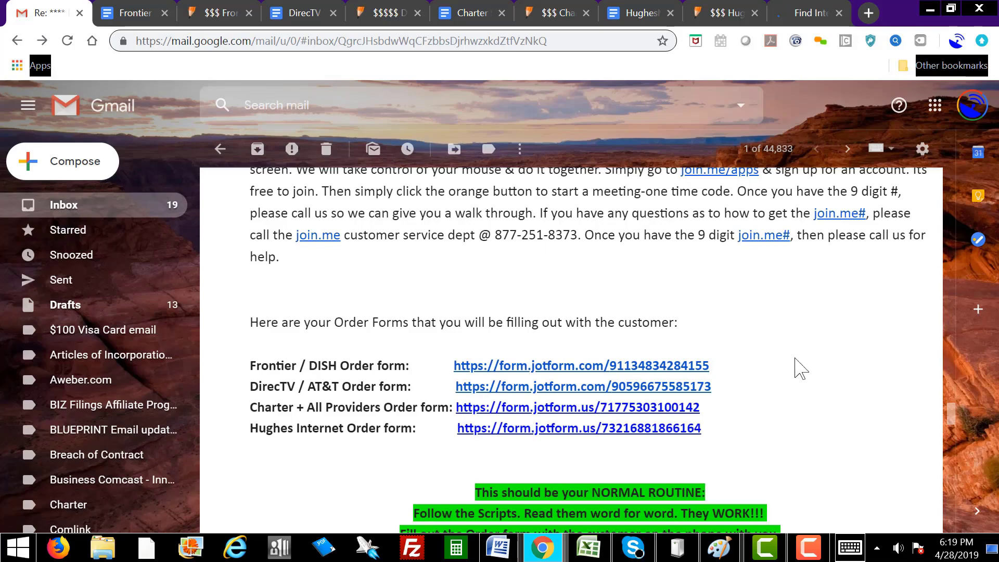
pyautogui.scroll(3)
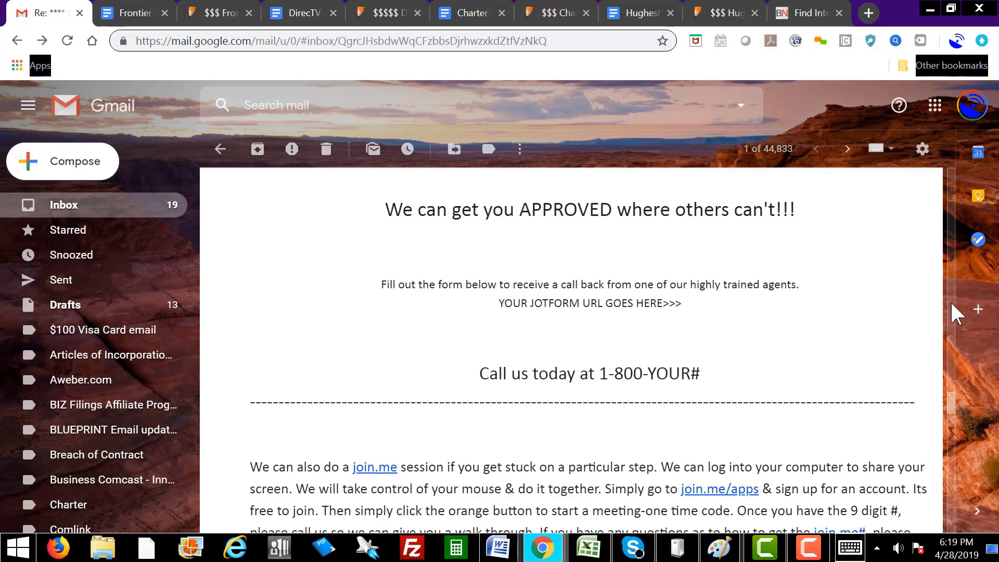
pyautogui.scroll(-3)
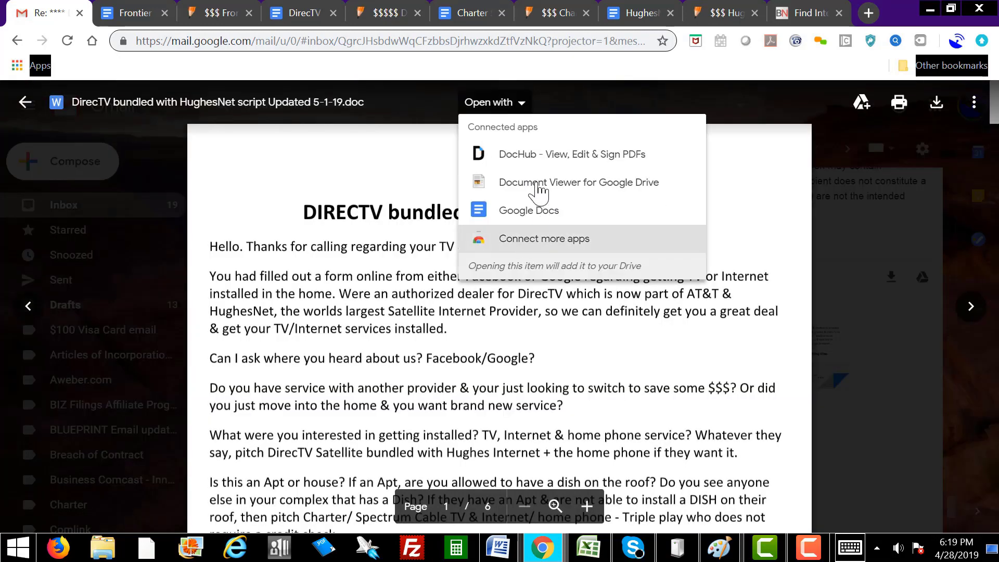
pyautogui.moveTo(240, 21)
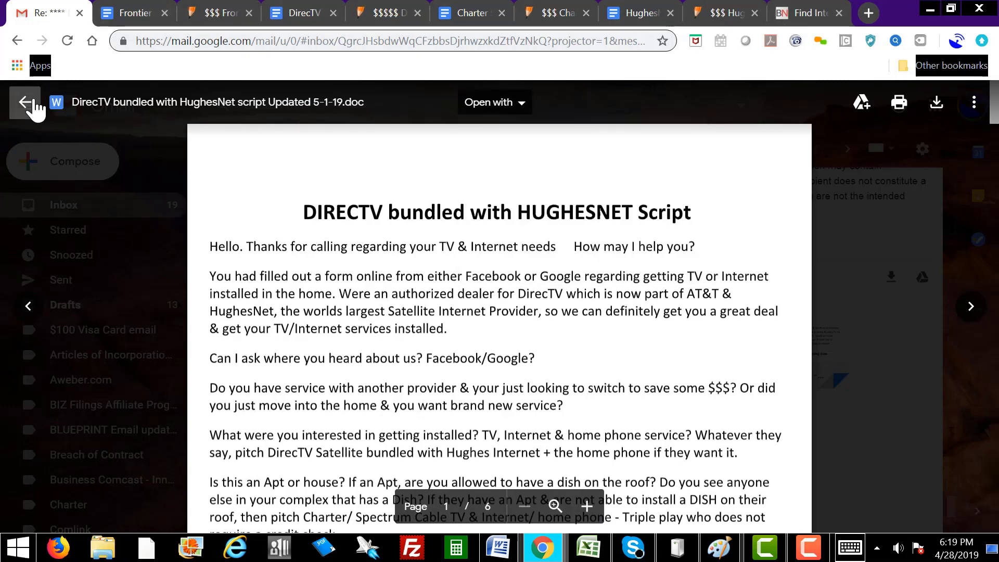
pyautogui.click(25, 103)
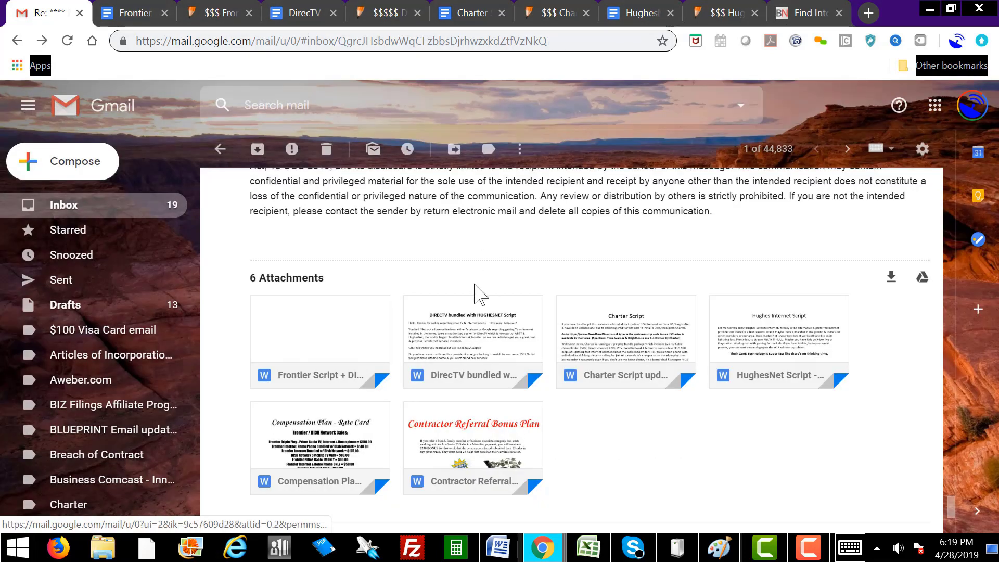
pyautogui.moveTo(452, 284)
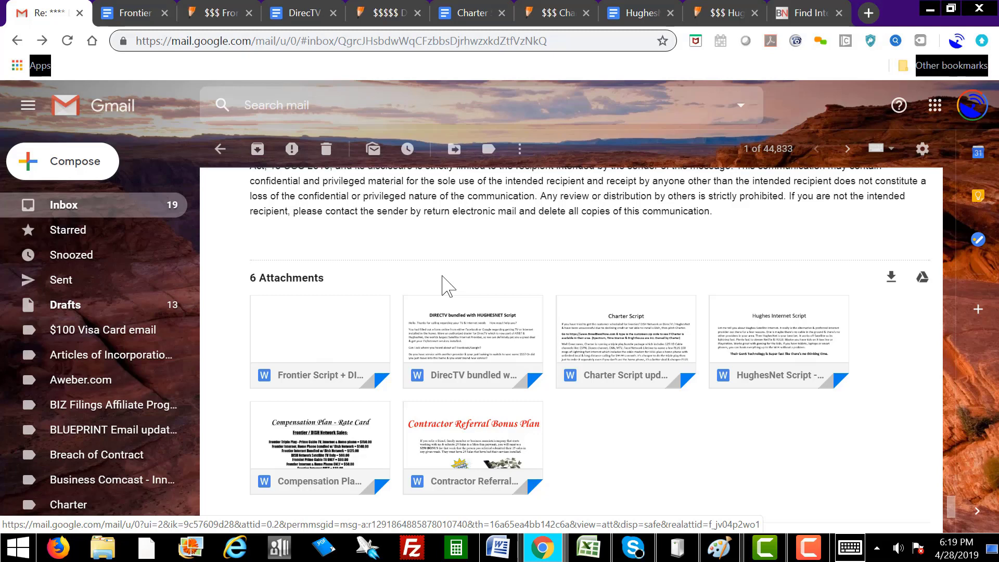
pyautogui.moveTo(494, 257)
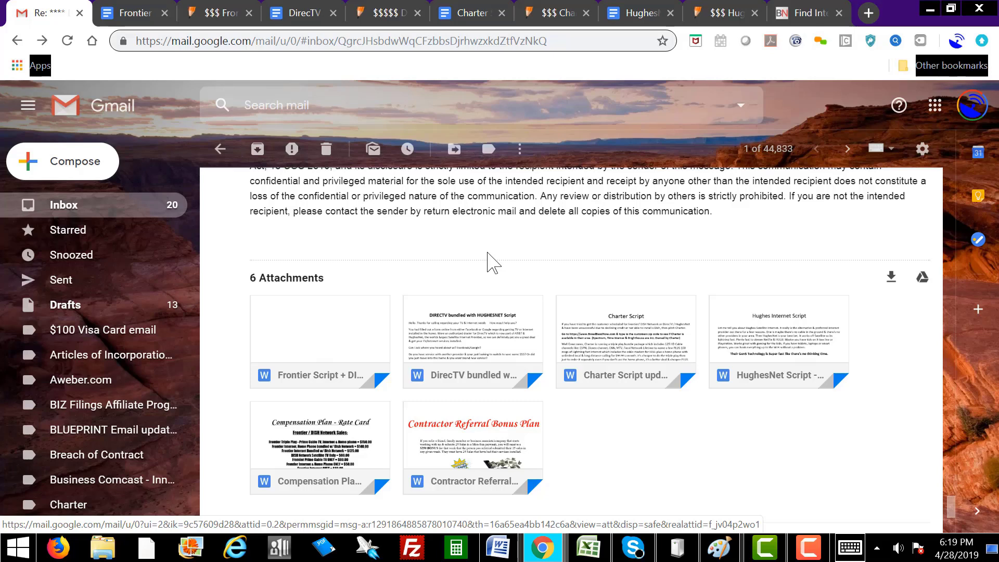
pyautogui.moveTo(396, 270)
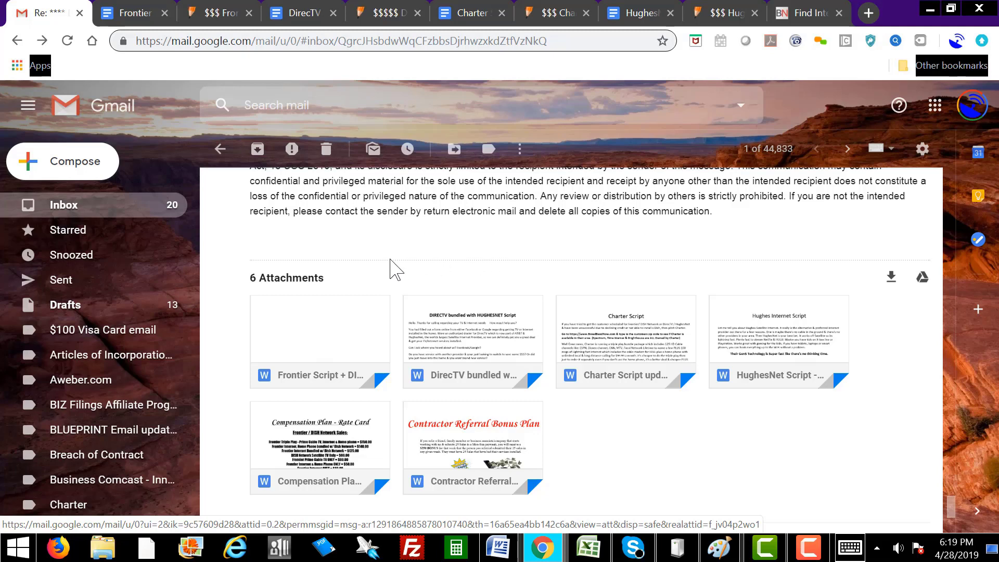
pyautogui.moveTo(325, 271)
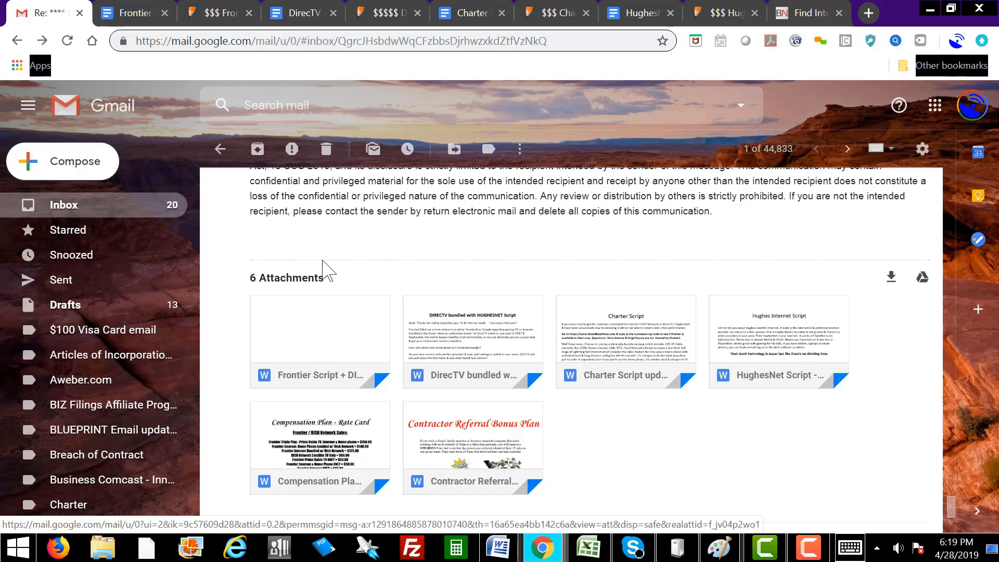
pyautogui.moveTo(421, 261)
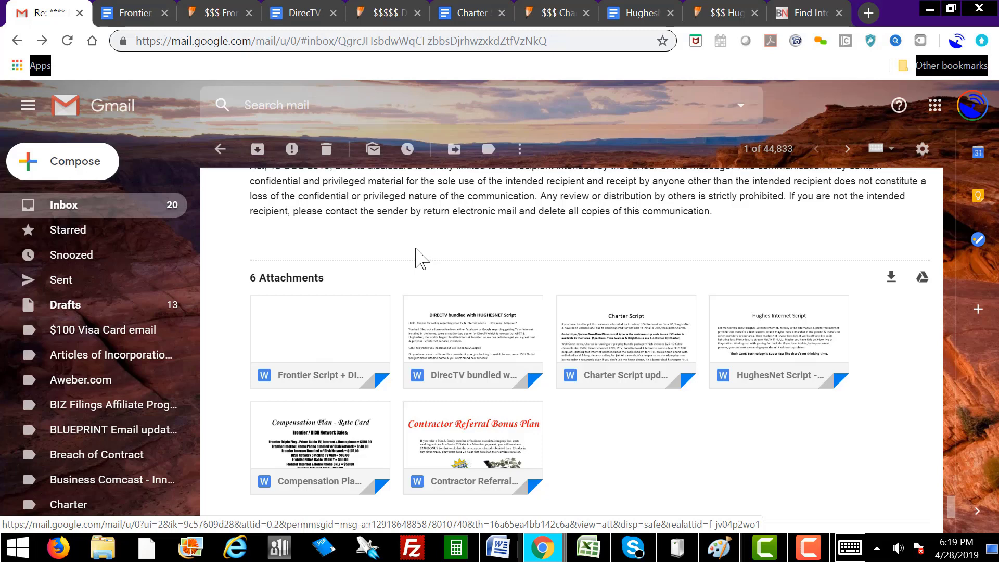
pyautogui.moveTo(354, 240)
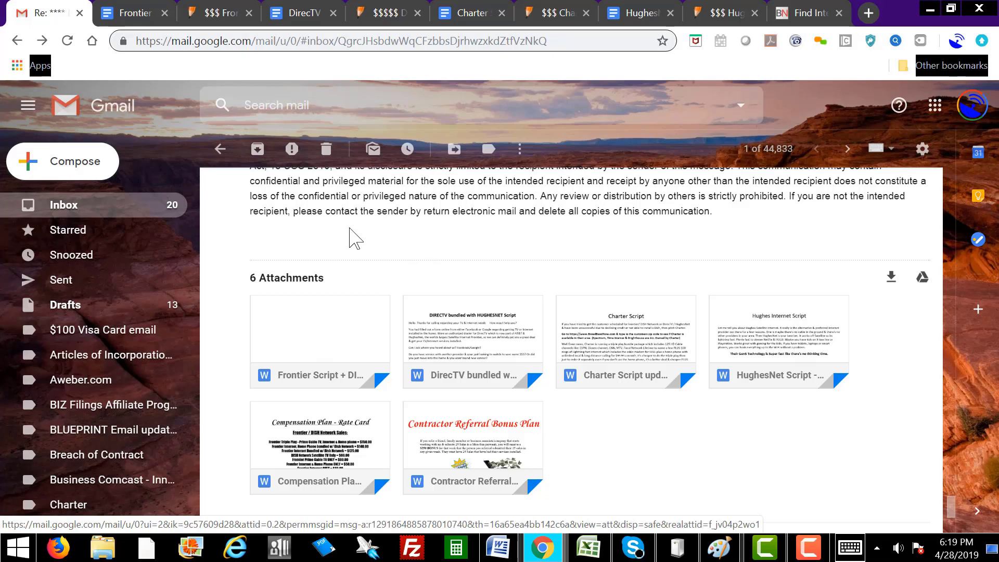
pyautogui.moveTo(421, 185)
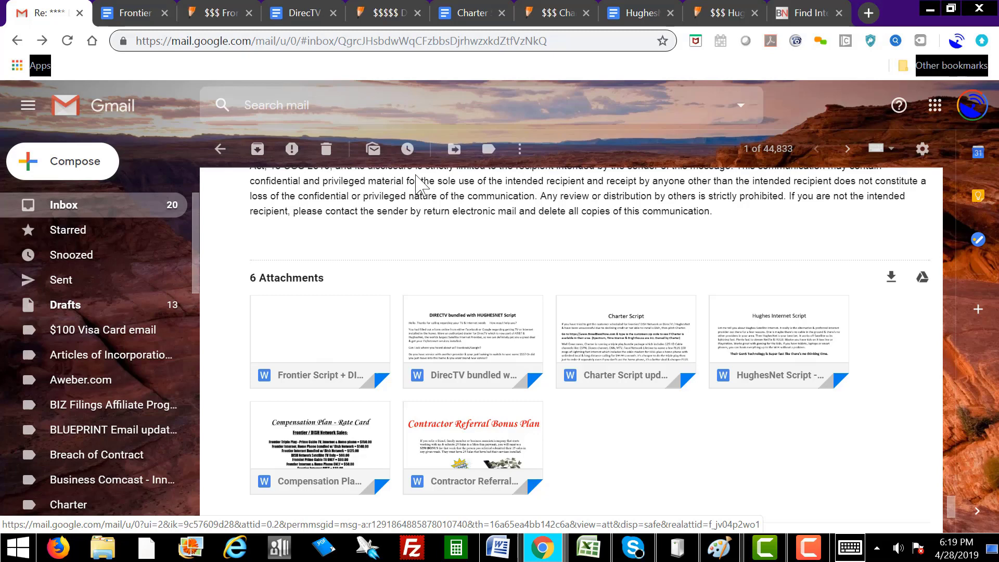
pyautogui.moveTo(936, 104)
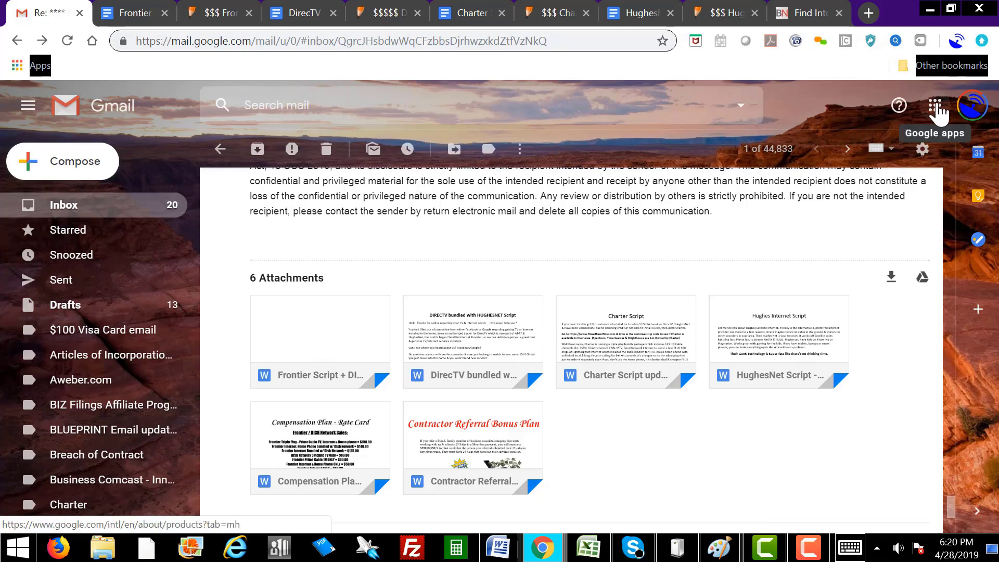
pyautogui.moveTo(939, 127)
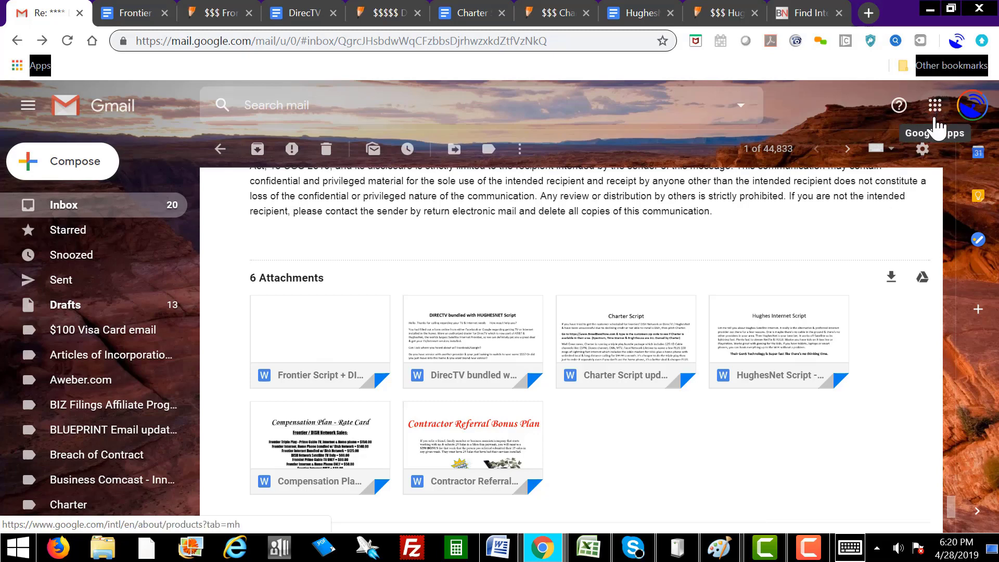
# Go from Gmail to Google Drive's My Drive via the Google apps grid.
pyautogui.click(934, 105)
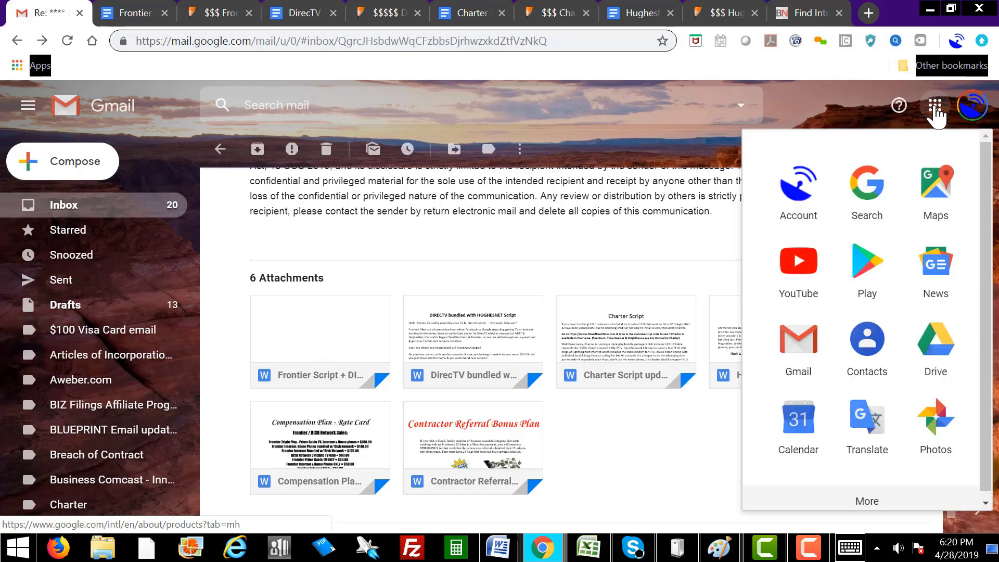
pyautogui.moveTo(935, 345)
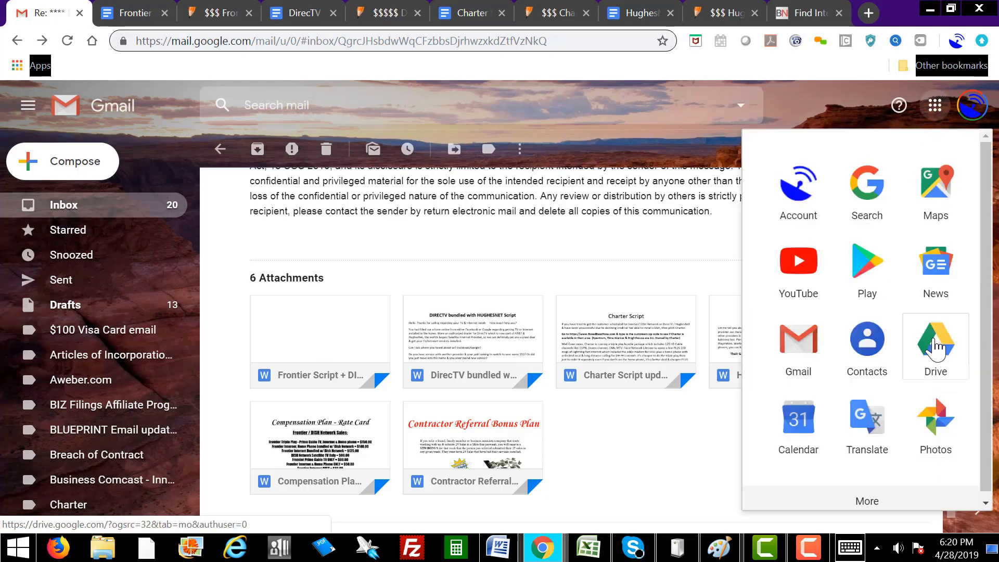
pyautogui.click(934, 345)
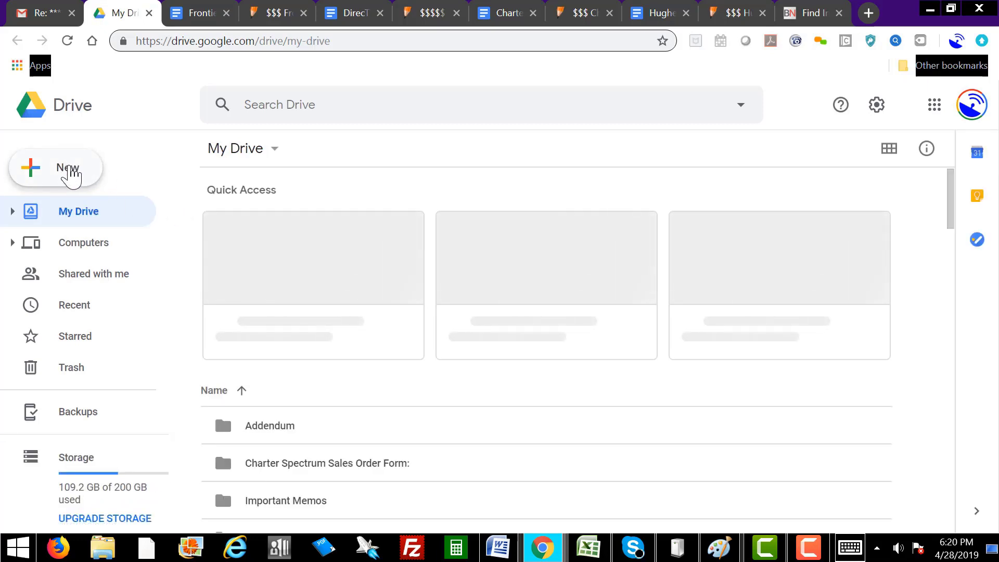
# Create a new blank Google Sheets spreadsheet from Drive's New menu.
pyautogui.click(56, 167)
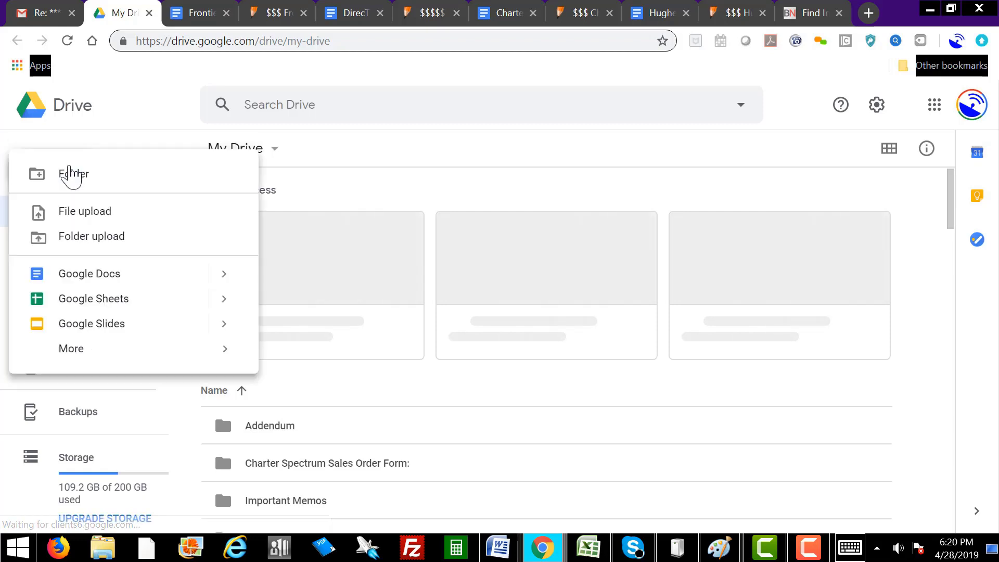
pyautogui.moveTo(112, 299)
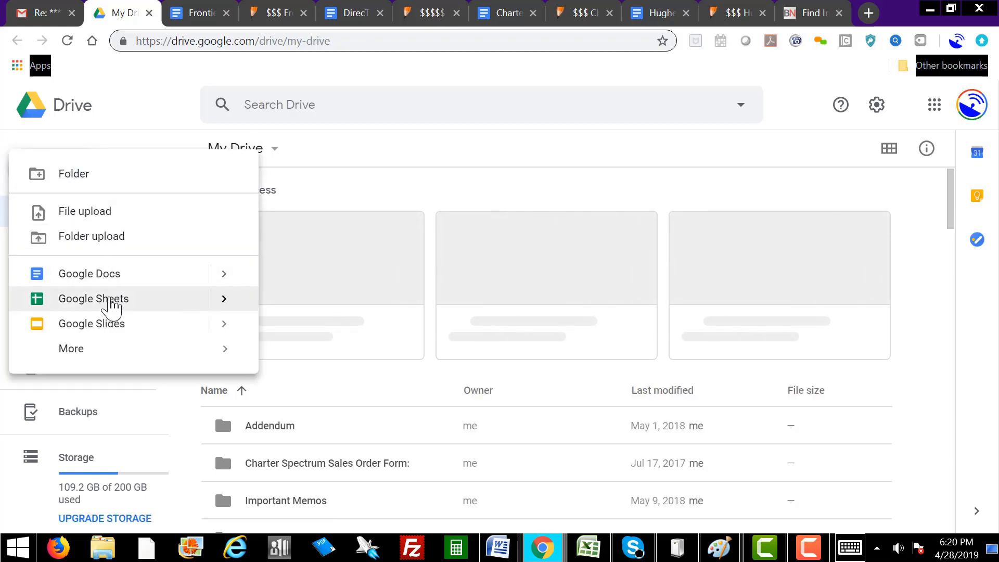
pyautogui.moveTo(113, 280)
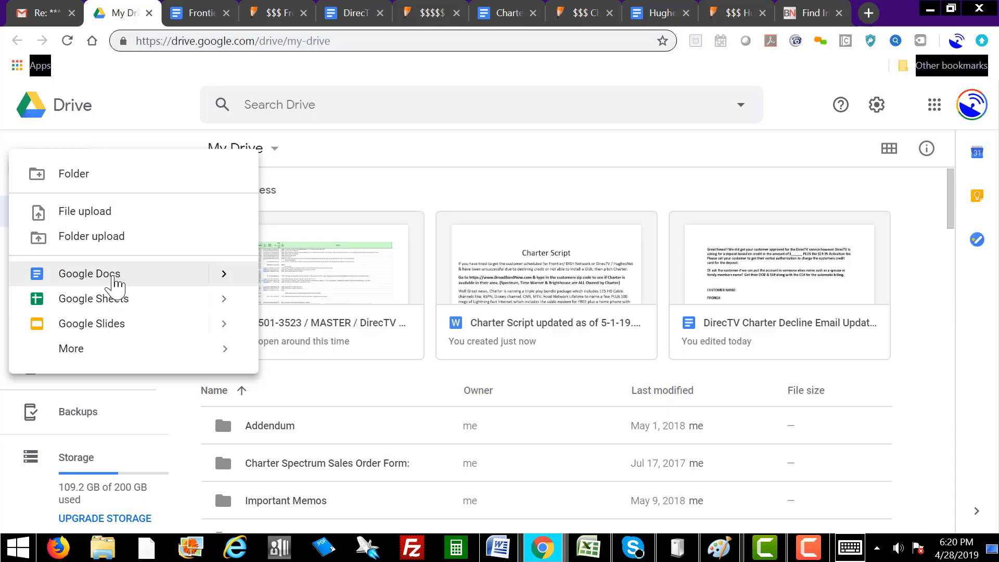
pyautogui.moveTo(117, 299)
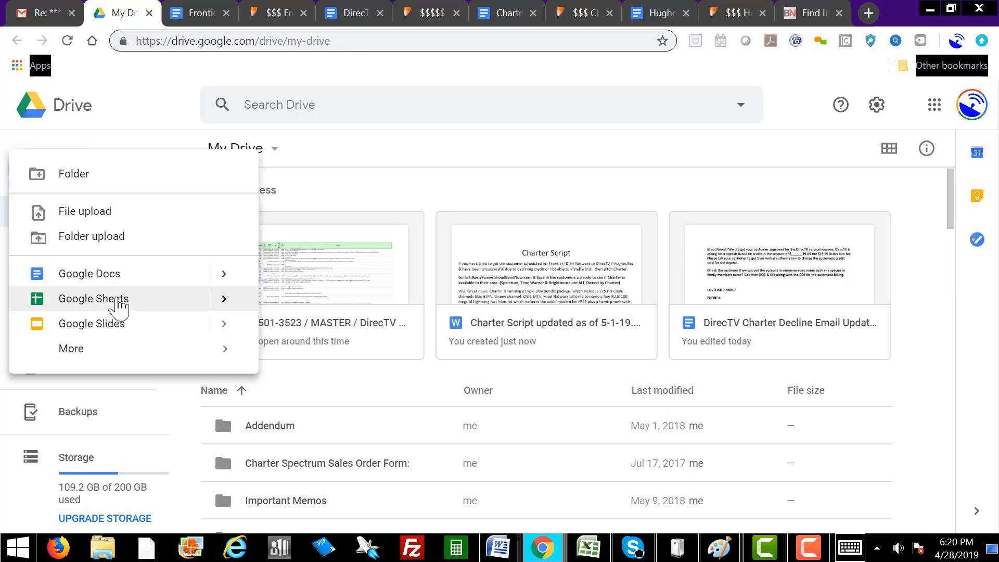
pyautogui.click(93, 299)
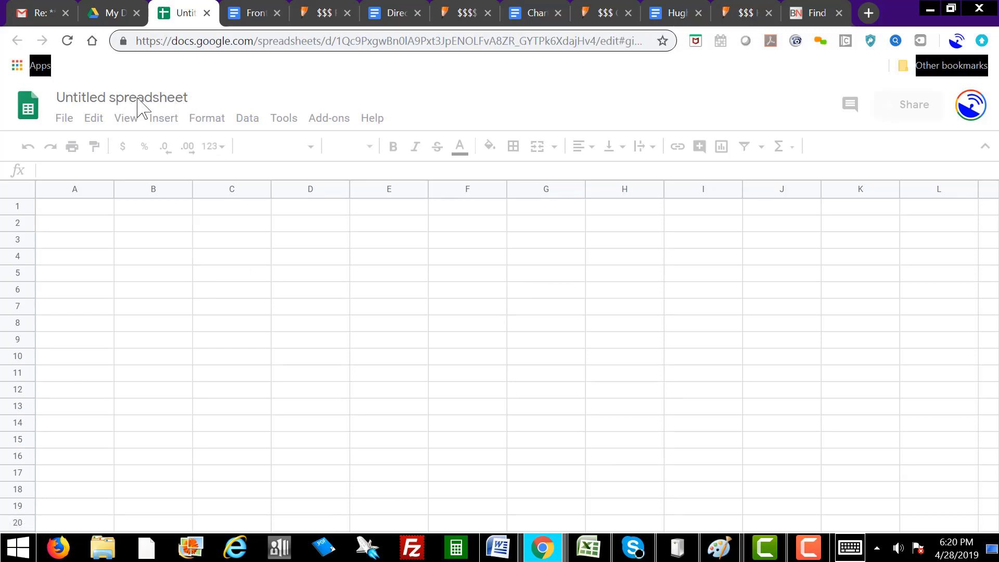
# Replace the untitled spreadsheet title with 'MASTER Deal Sheet'.
pyautogui.click(121, 97)
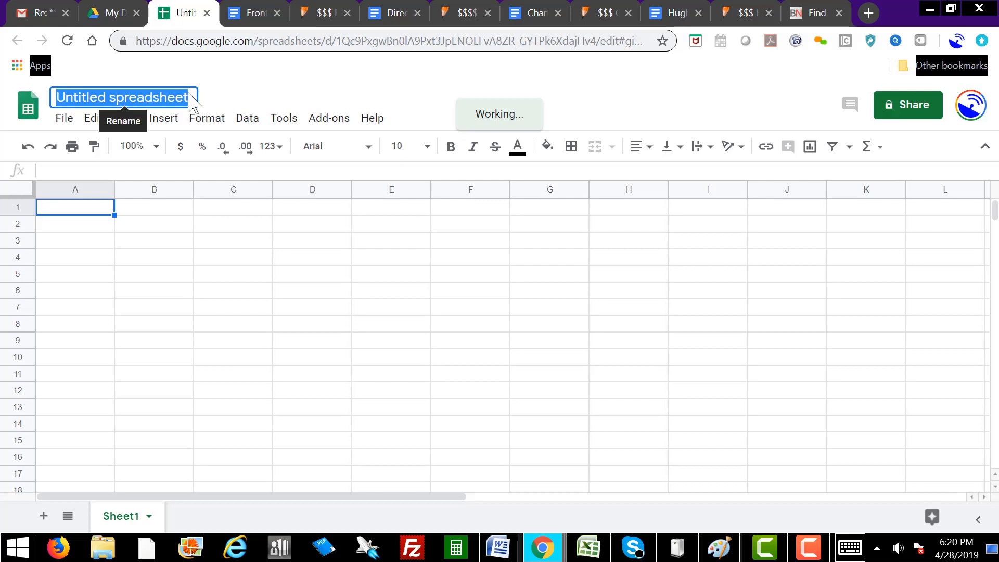
pyautogui.press('ctrl+a')
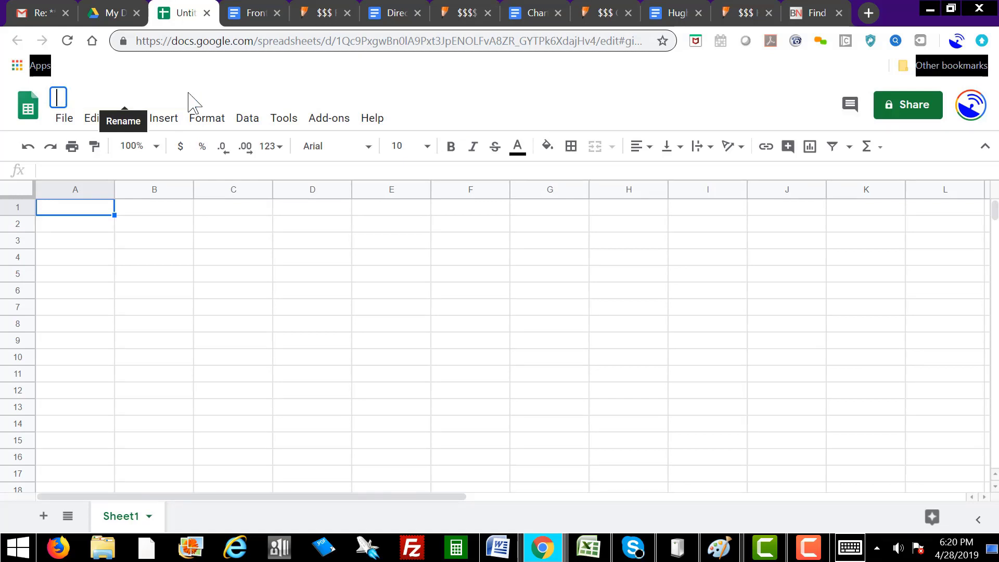
pyautogui.write('M')
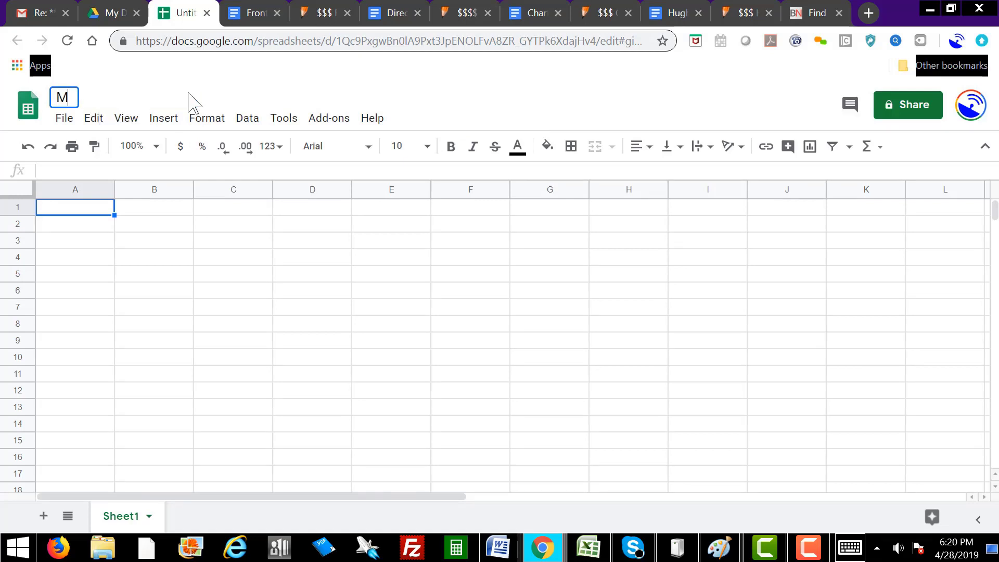
pyautogui.write('ASTER')
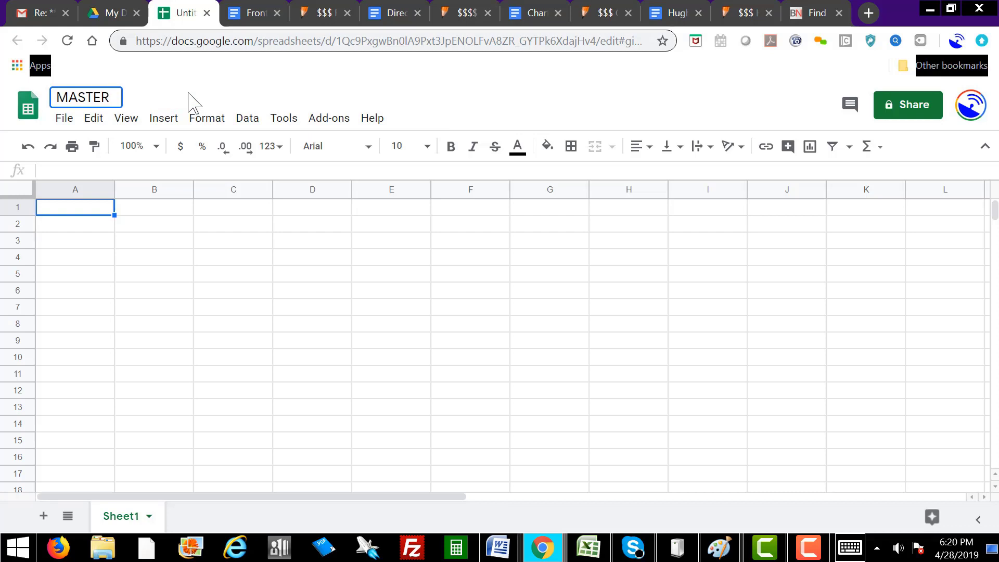
pyautogui.write('De')
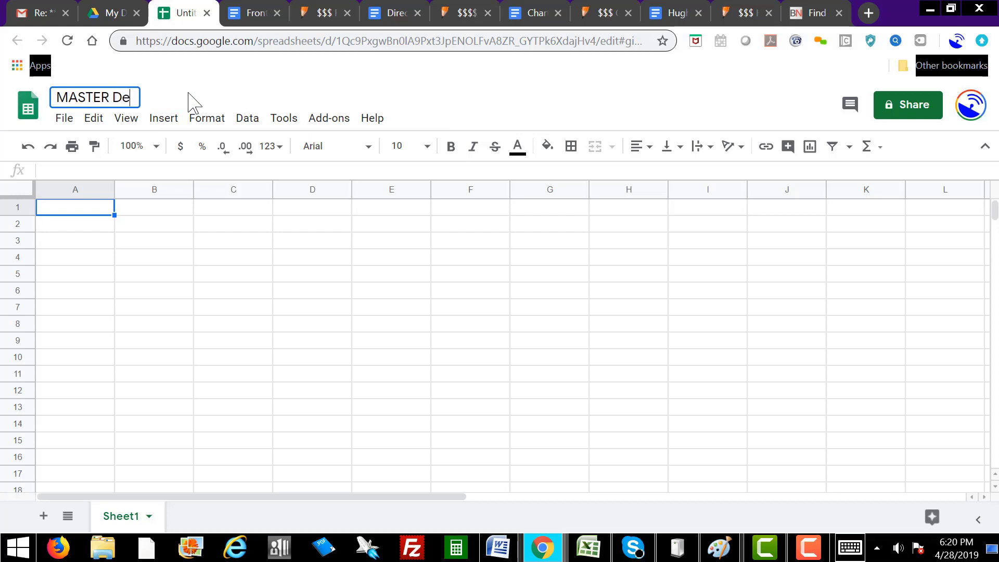
pyautogui.write('al Sheet')
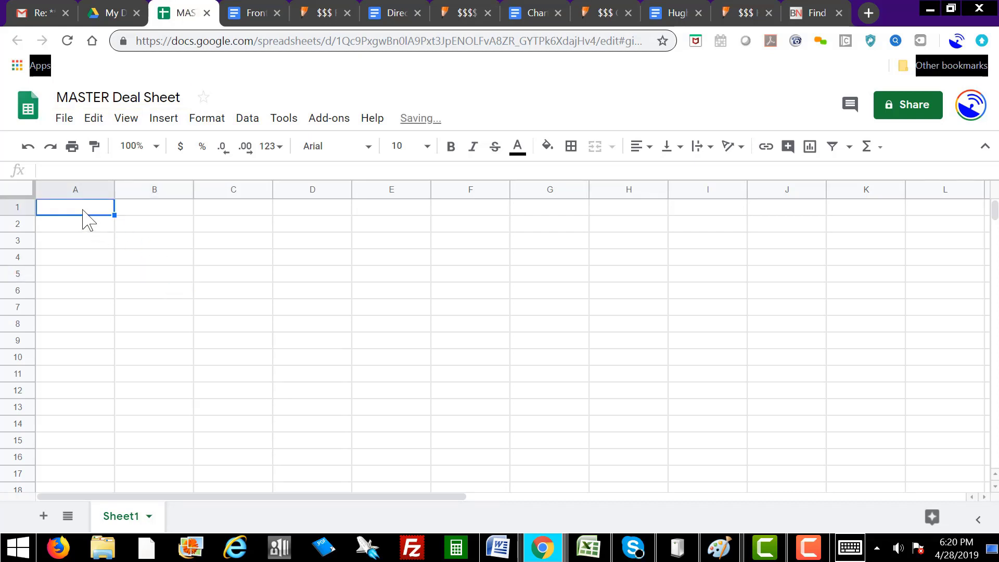
# Enter the sample name 'John Doe' in cell A1, then reselect A1 to replace it.
pyautogui.write('Joh')
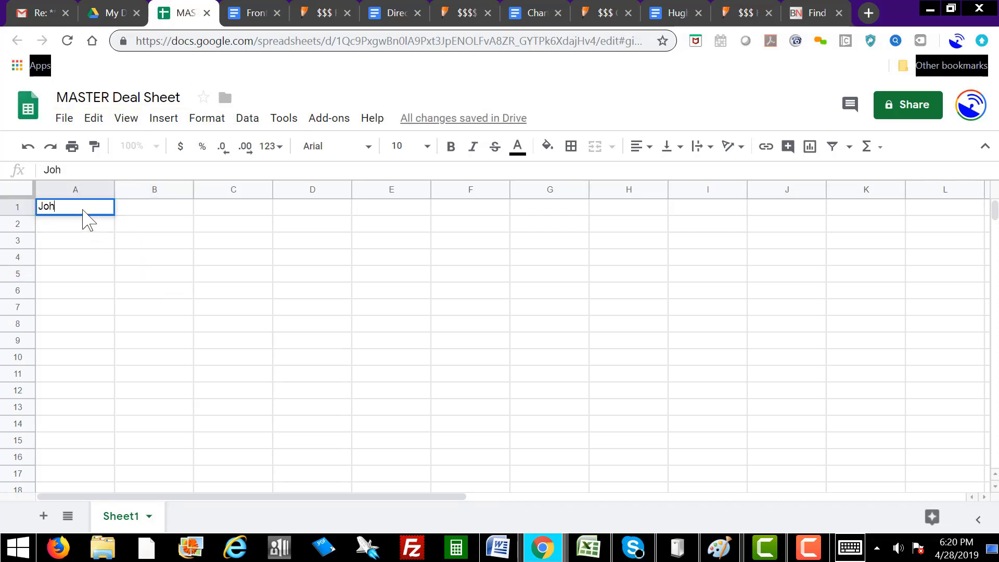
pyautogui.write('n Doe')
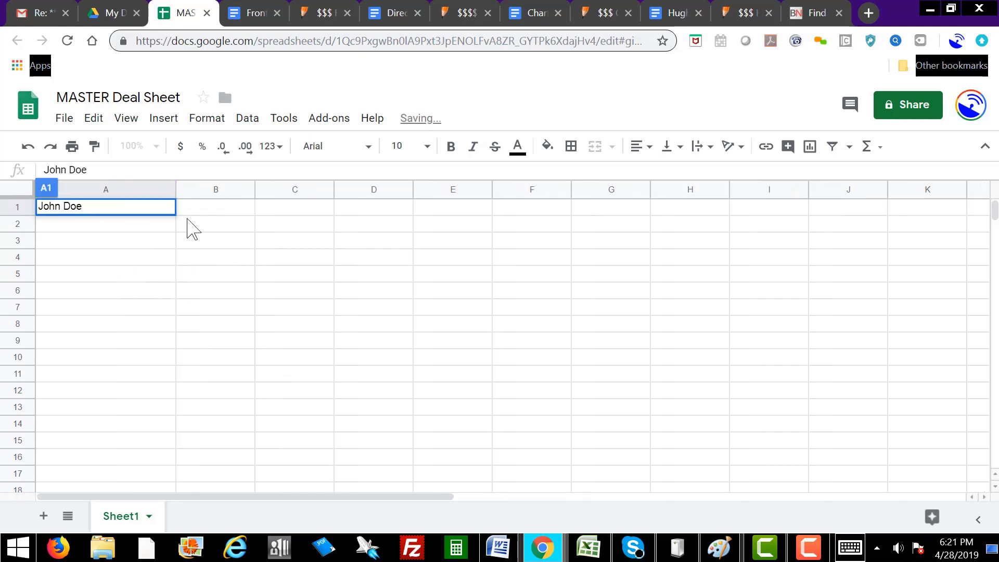
pyautogui.click(215, 206)
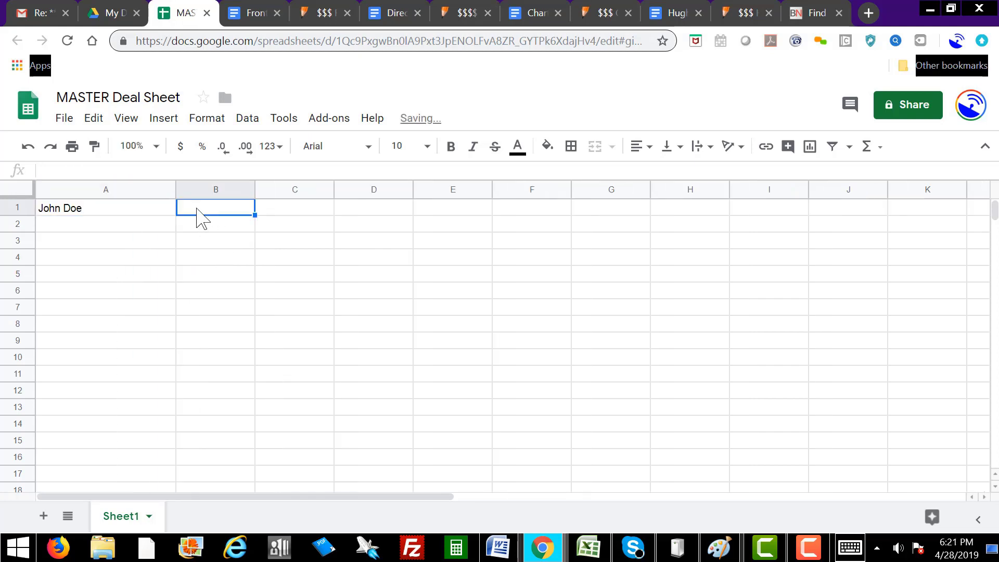
pyautogui.click(105, 208)
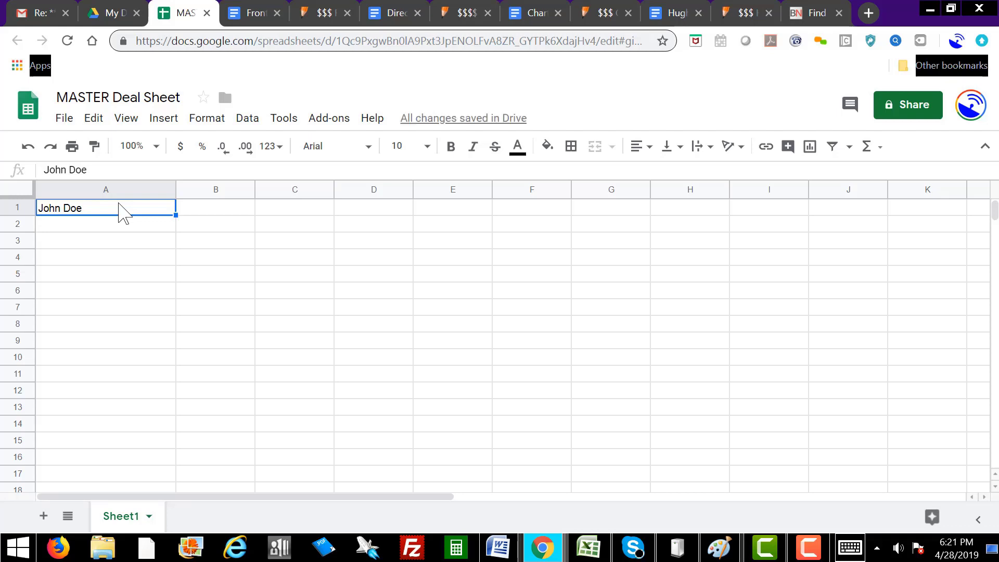
# Enter the first-row headers Name:, Address: and Phone: in place of John Doe.
pyautogui.write('Name:')
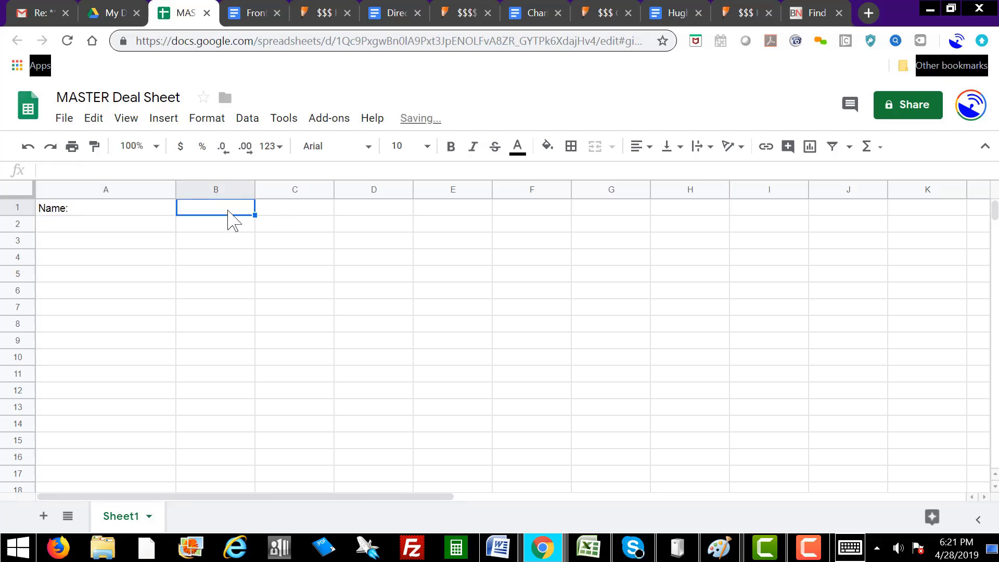
pyautogui.write('Addtress')
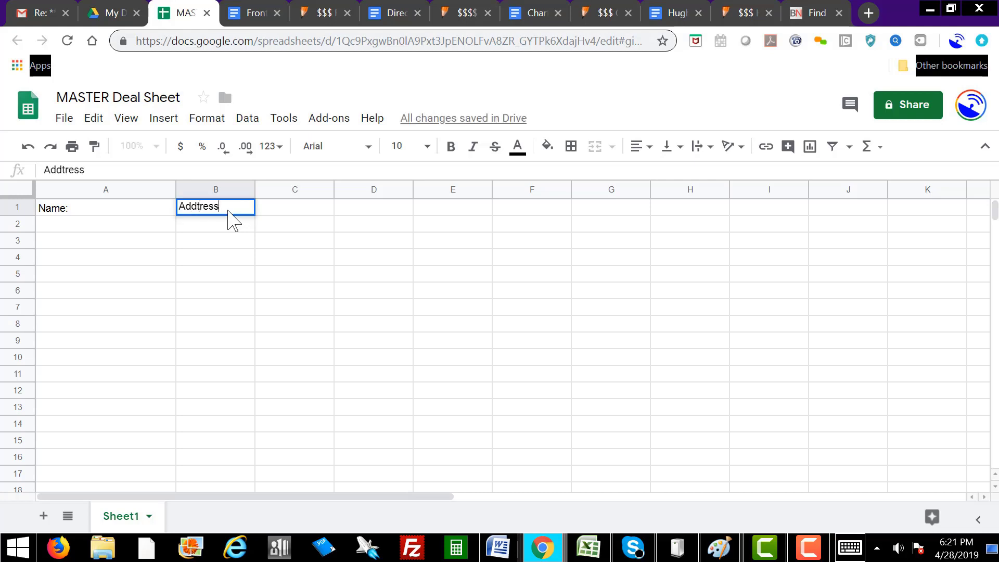
pyautogui.write(':')
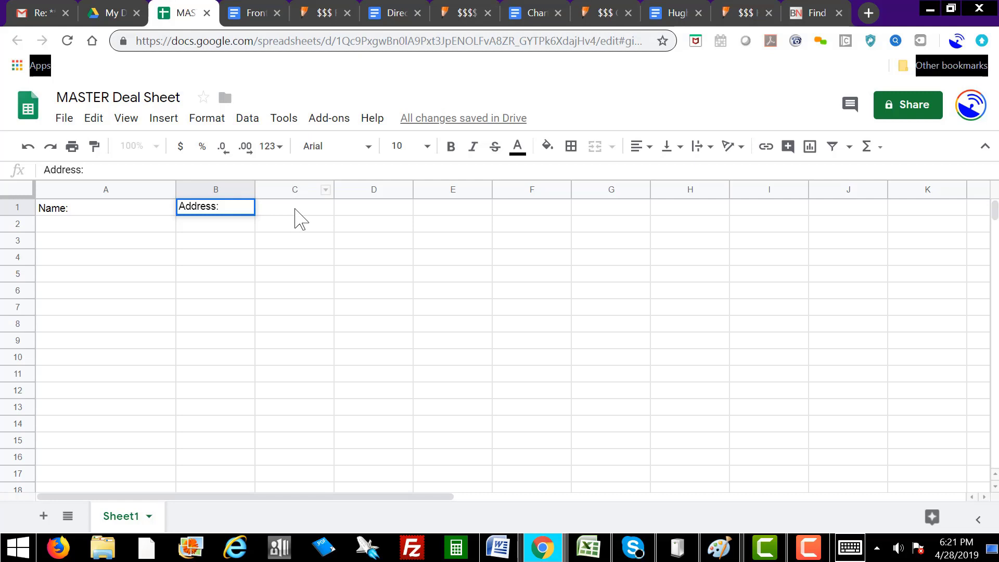
pyautogui.write('Phopne')
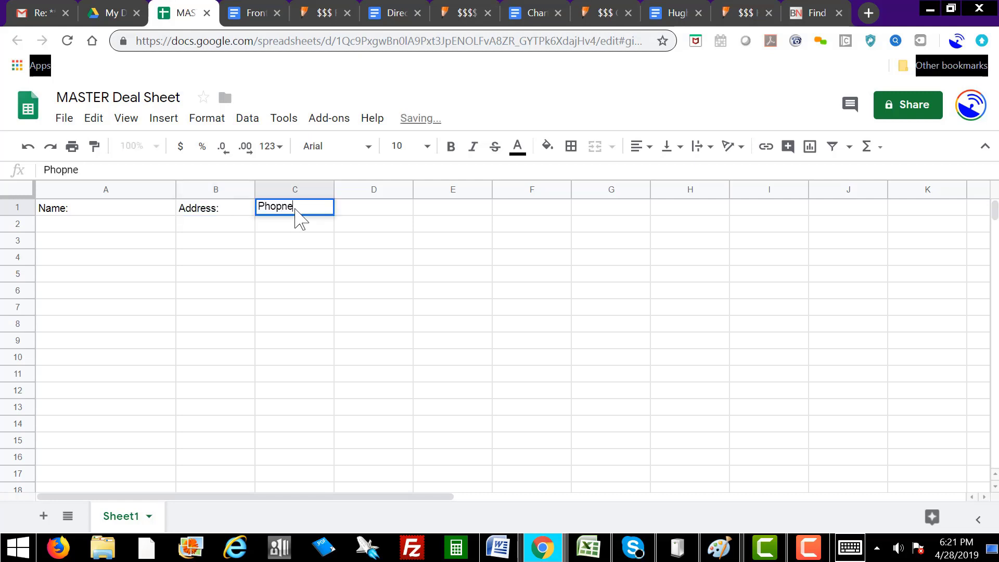
pyautogui.write('Phone:')
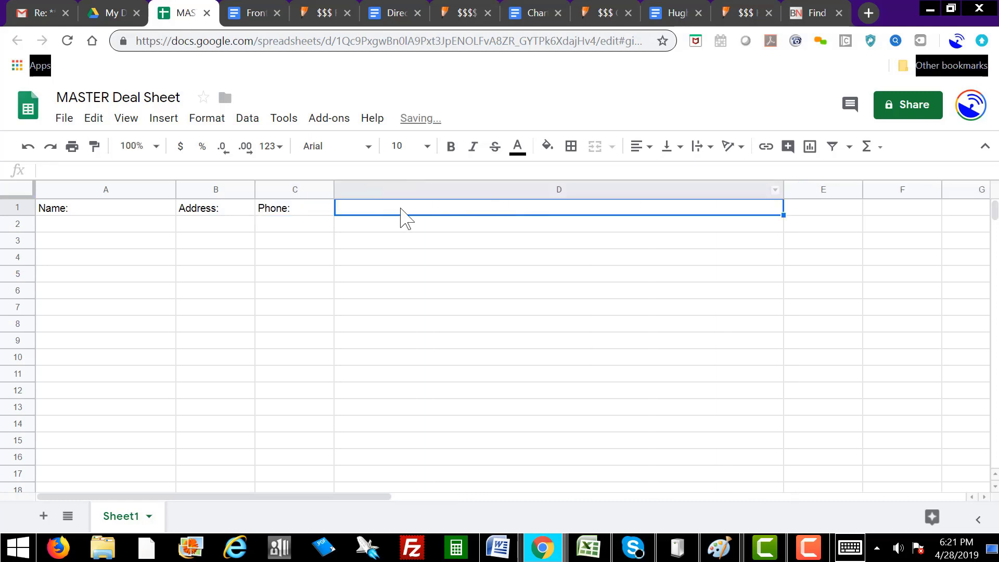
# Write in D1 'Called today 4-28-19. Said to CB on Tues next week'.
pyautogui.write('Called')
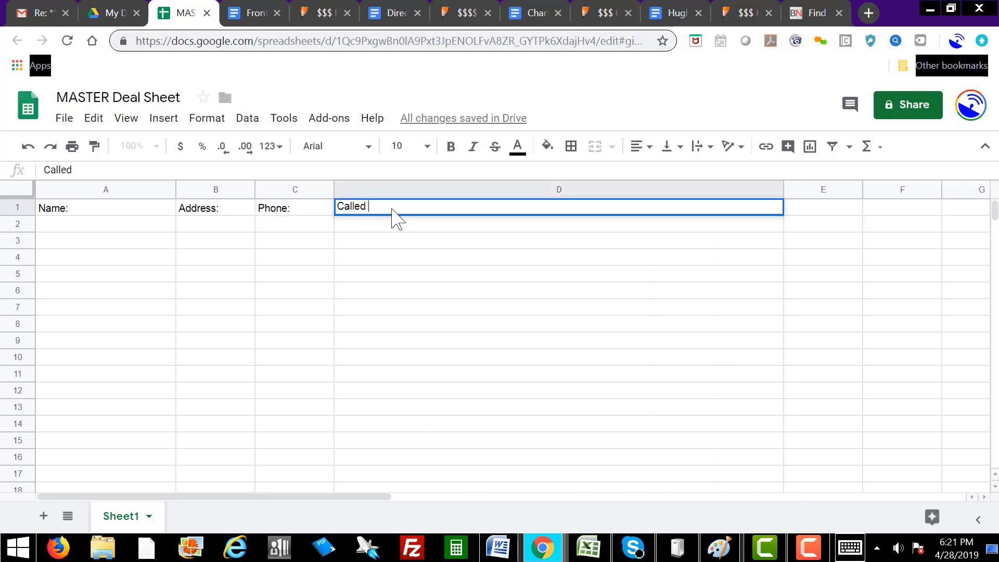
pyautogui.write('today')
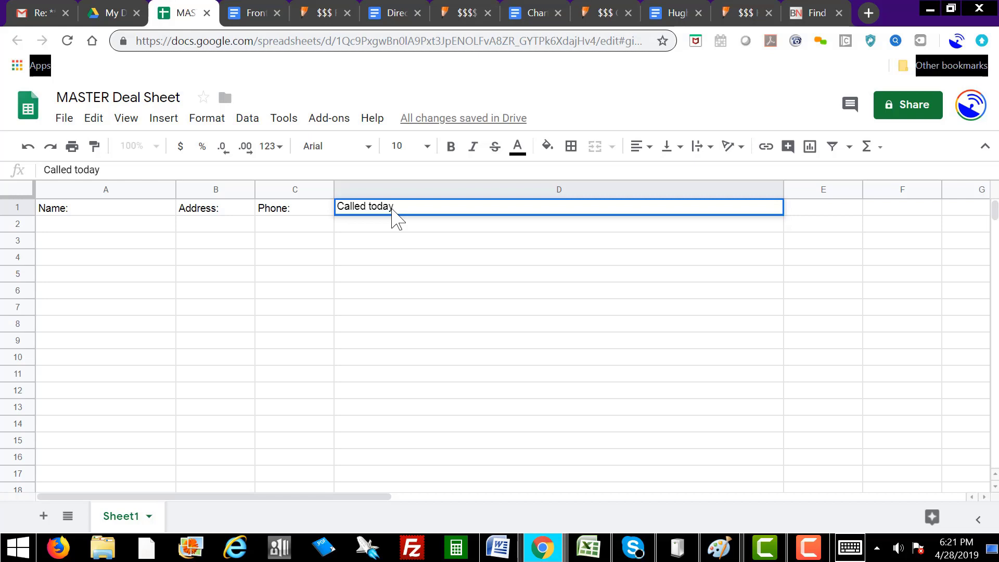
pyautogui.write('4-28')
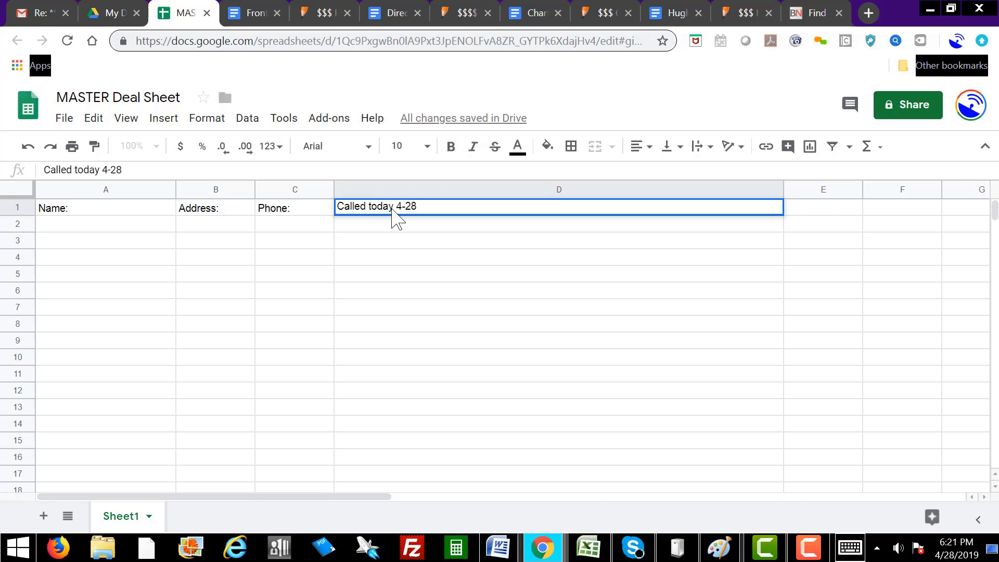
pyautogui.write('-19.')
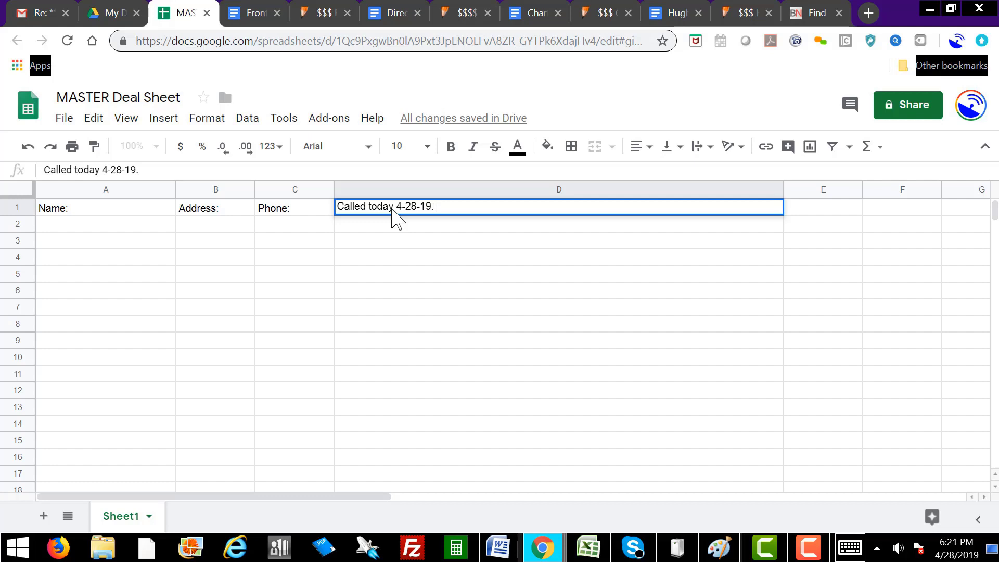
pyautogui.write('Said to CB')
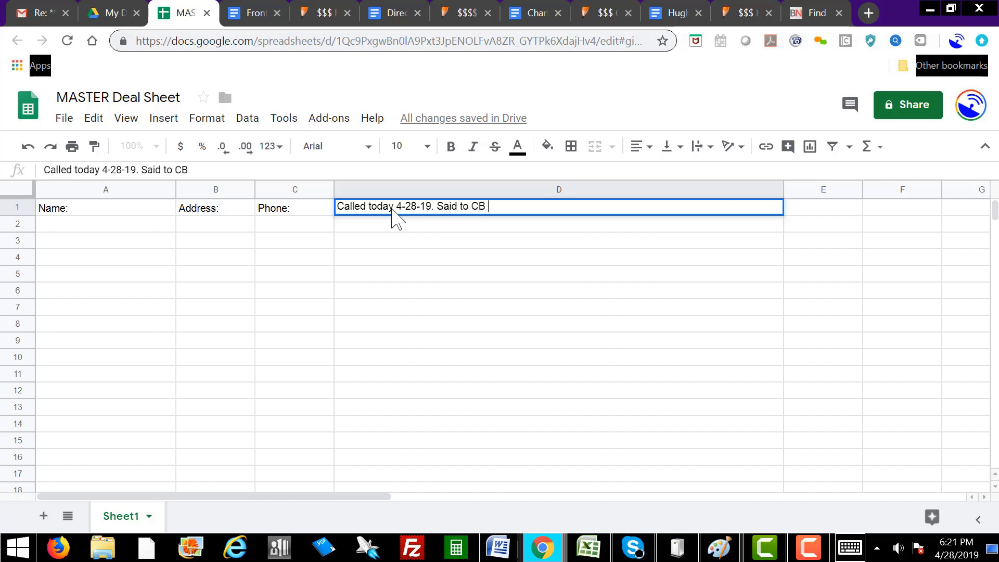
pyautogui.write('on Tu')
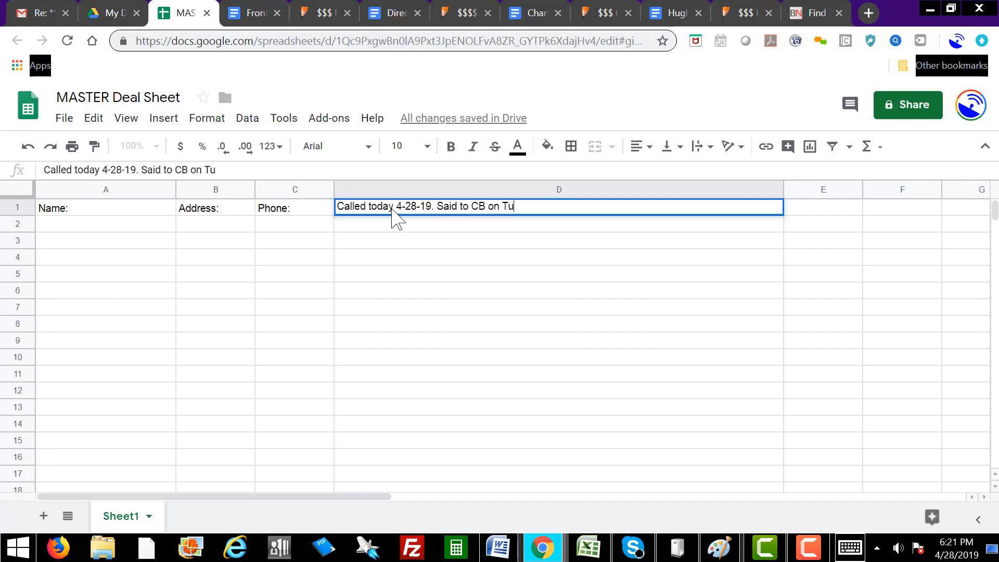
pyautogui.write('es next week')
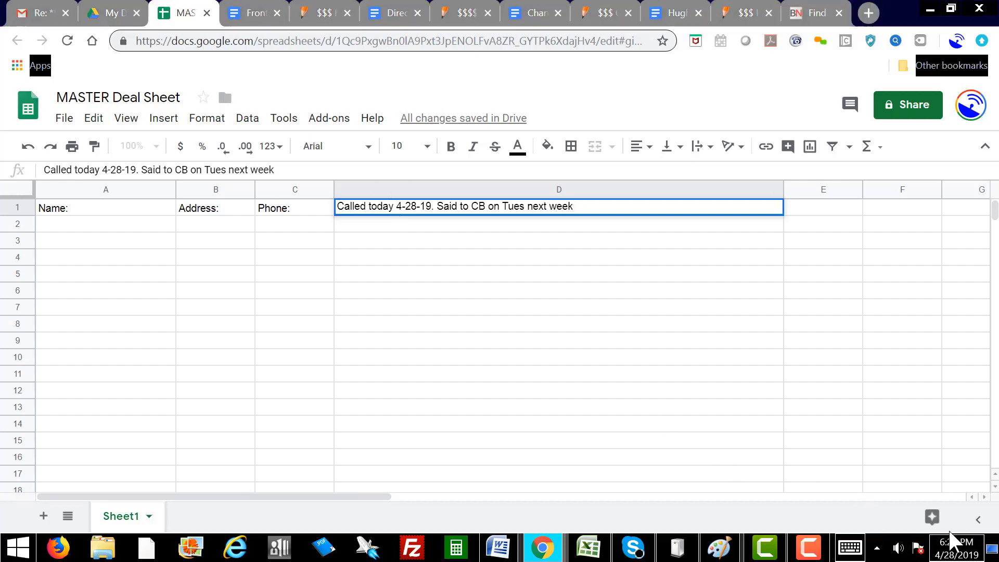
# Check the calendar for next Tuesday and append the callback date 5-7-19 to the note.
pyautogui.click(962, 547)
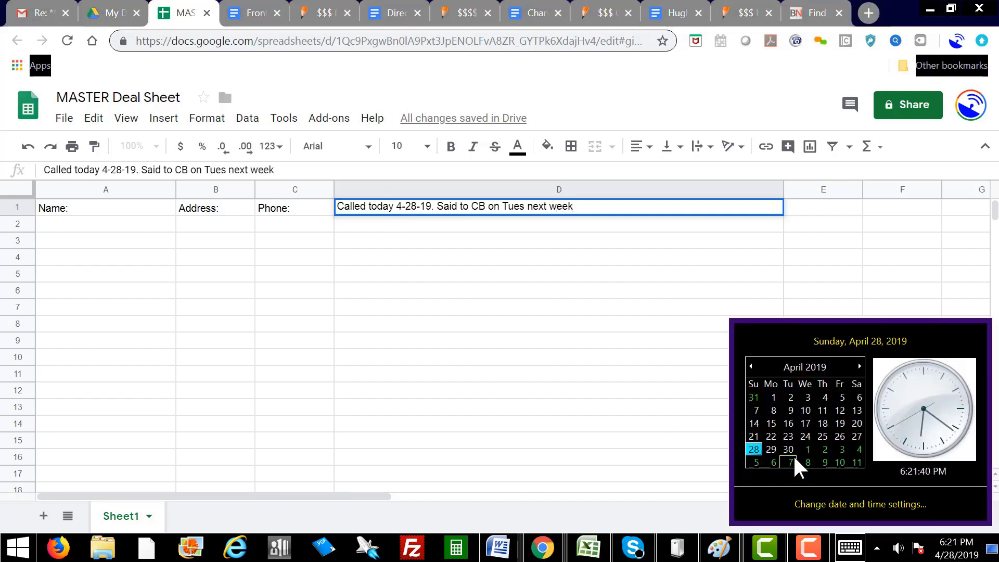
pyautogui.write('5')
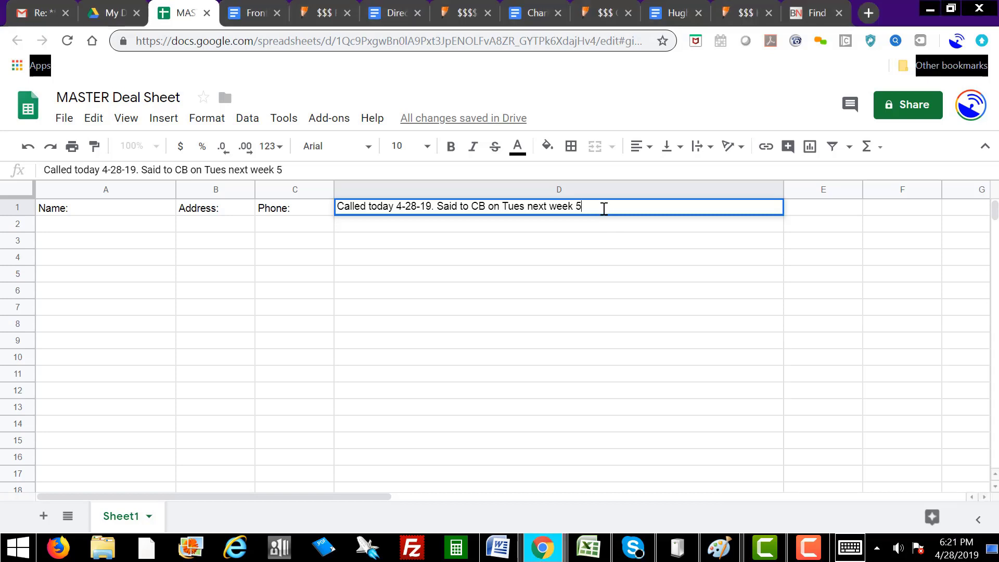
pyautogui.write('-7-19')
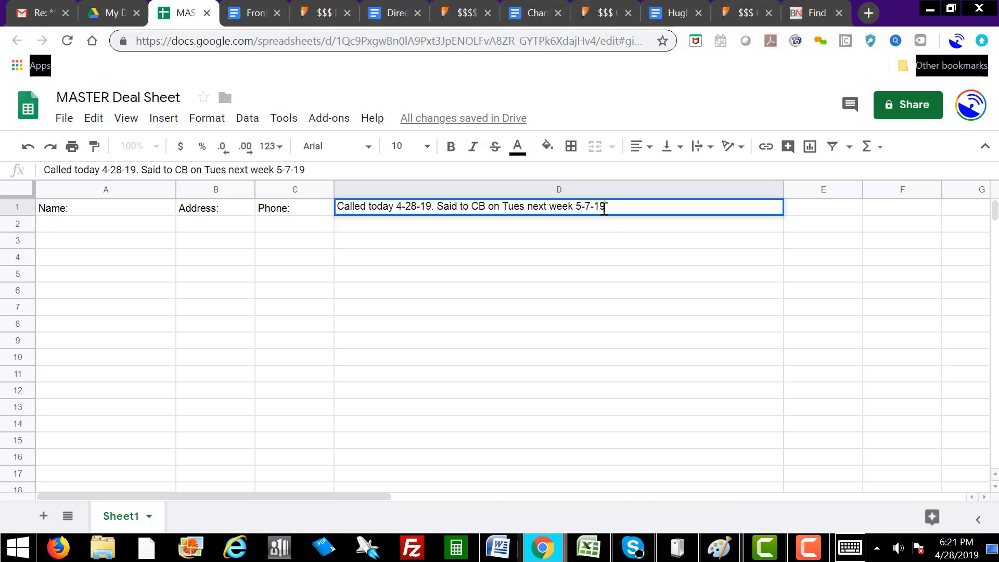
pyautogui.moveTo(258, 205)
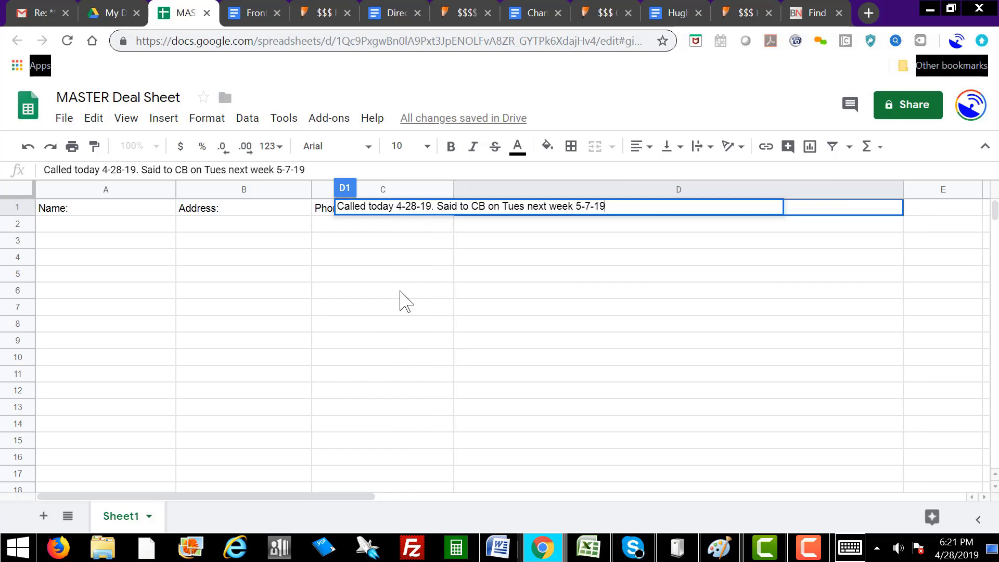
pyautogui.moveTo(424, 301)
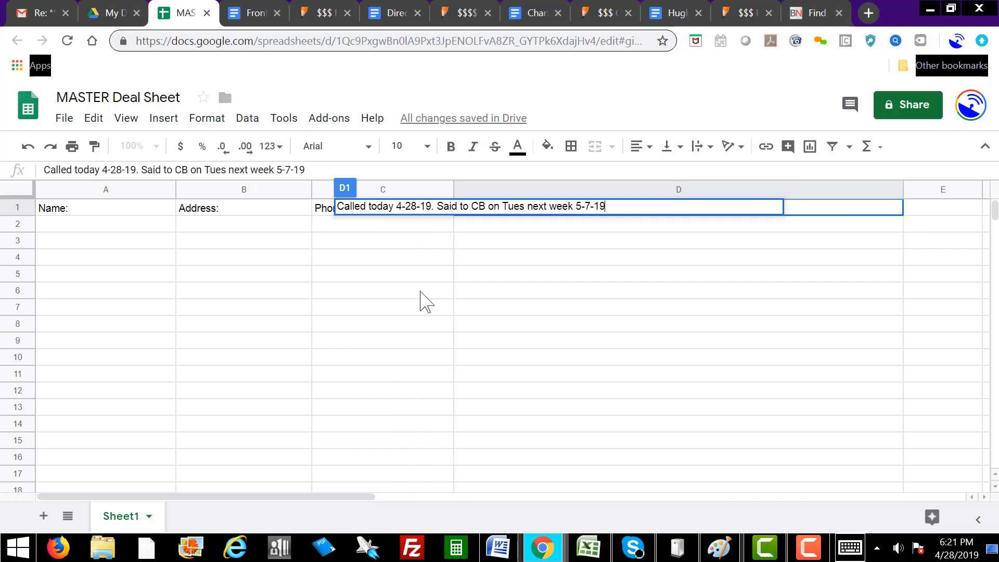
# Commit the D1 callback note with the 5-7-19 date.
pyautogui.press('enter')
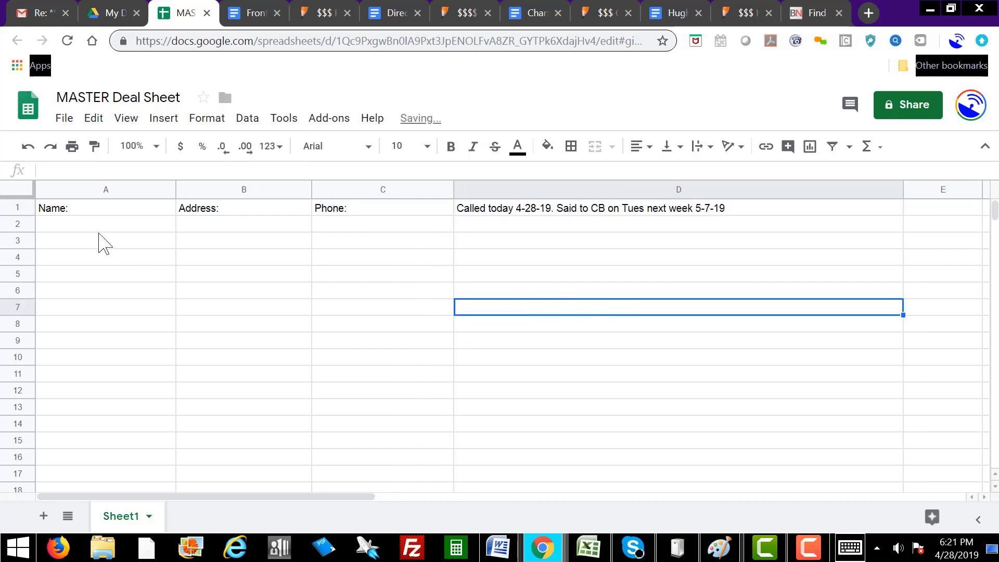
pyautogui.moveTo(567, 243)
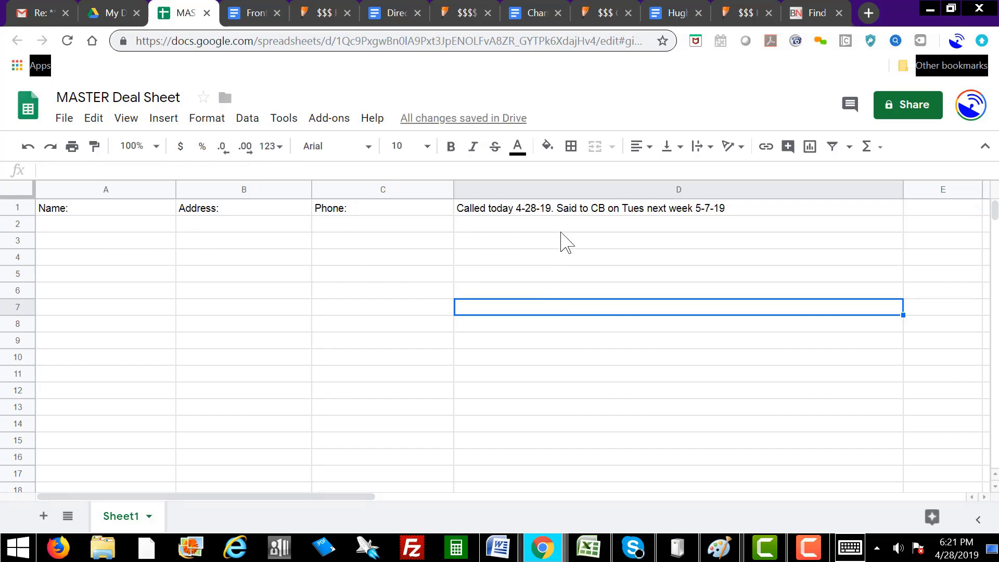
pyautogui.moveTo(731, 255)
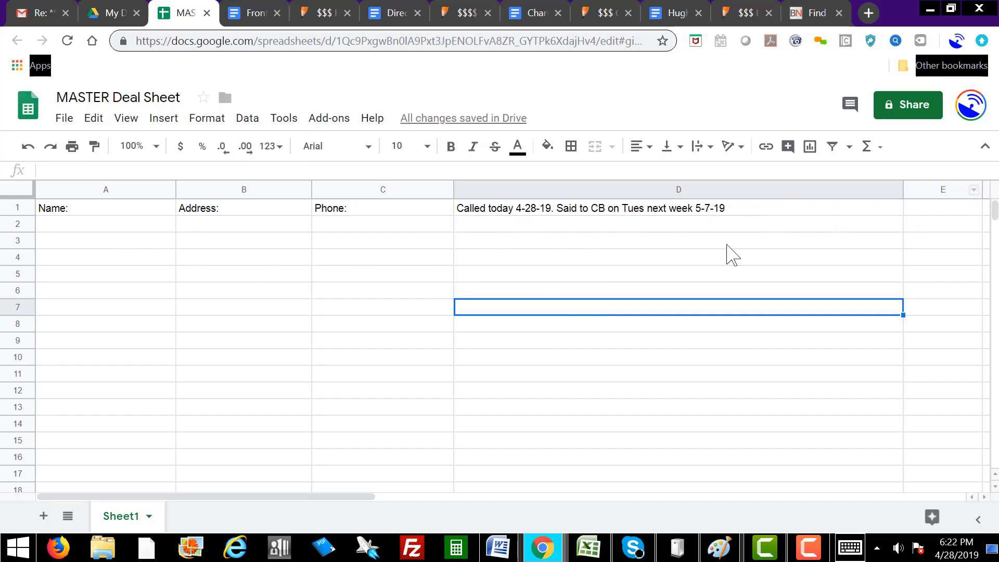
pyautogui.moveTo(328, 359)
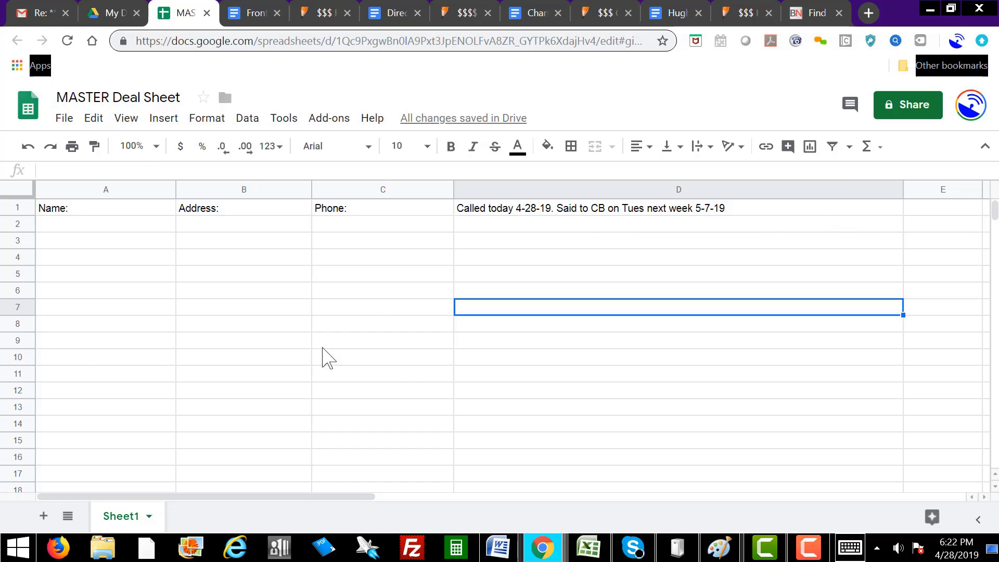
pyautogui.moveTo(354, 337)
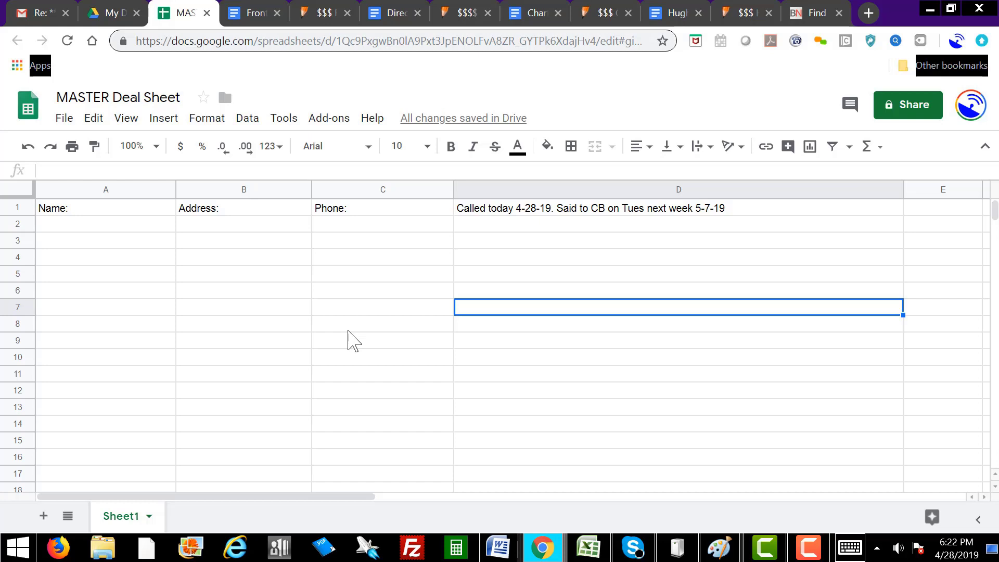
pyautogui.moveTo(364, 324)
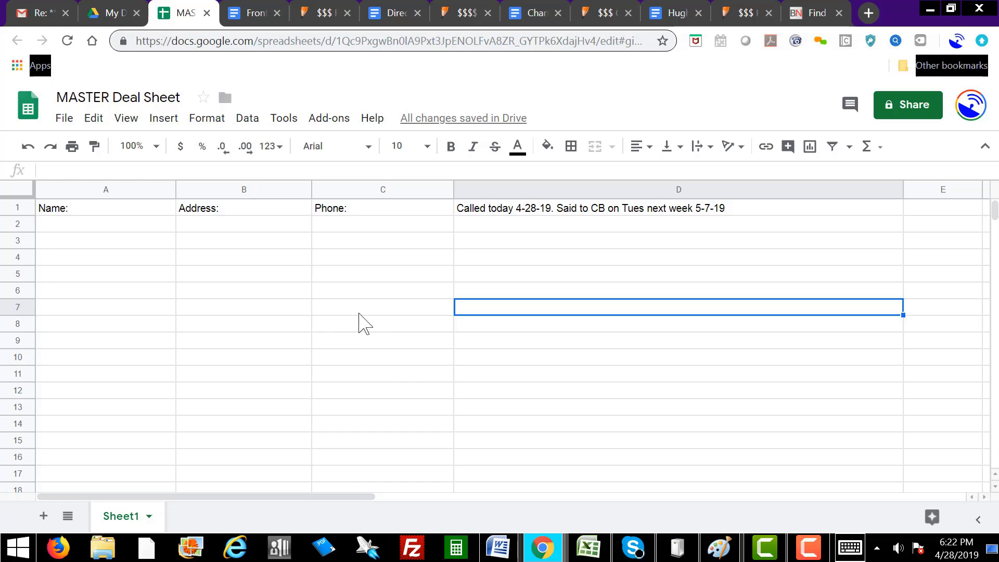
pyautogui.moveTo(255, 274)
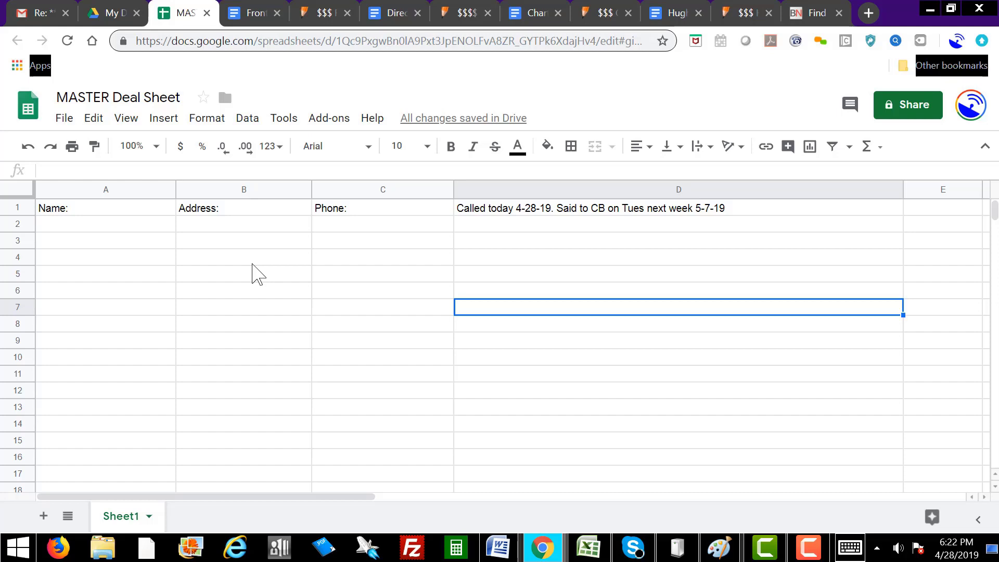
pyautogui.moveTo(362, 40)
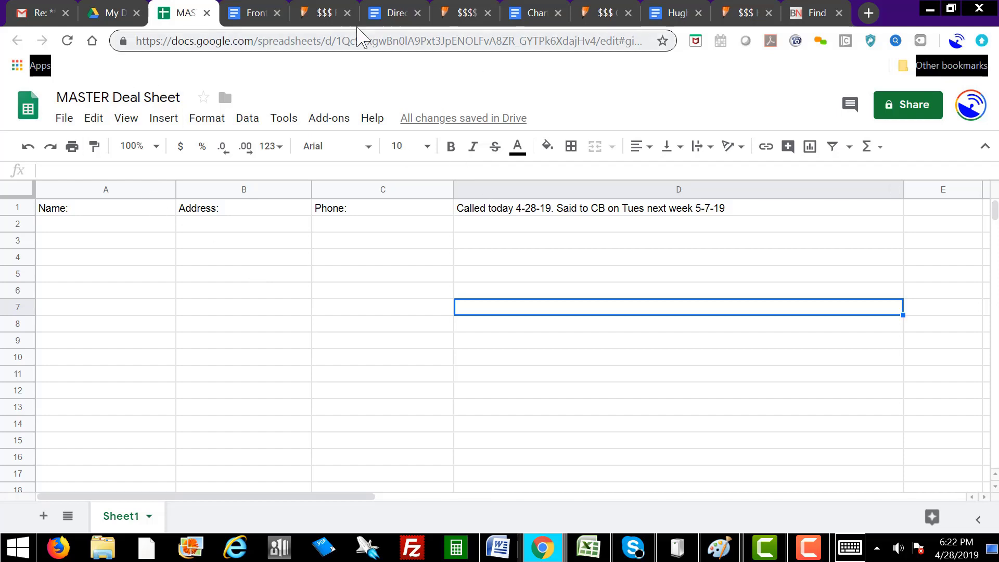
pyautogui.moveTo(361, 204)
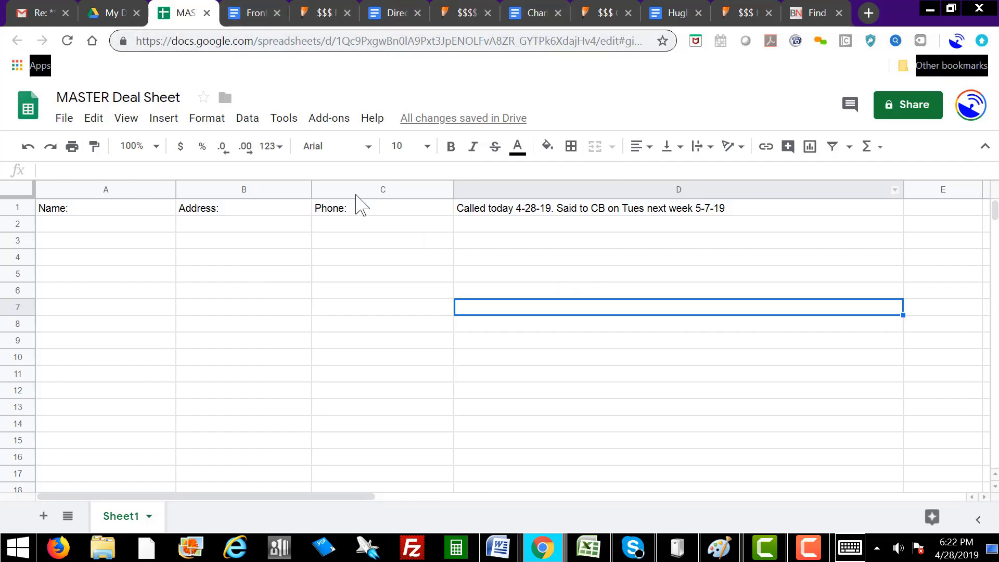
pyautogui.moveTo(458, 395)
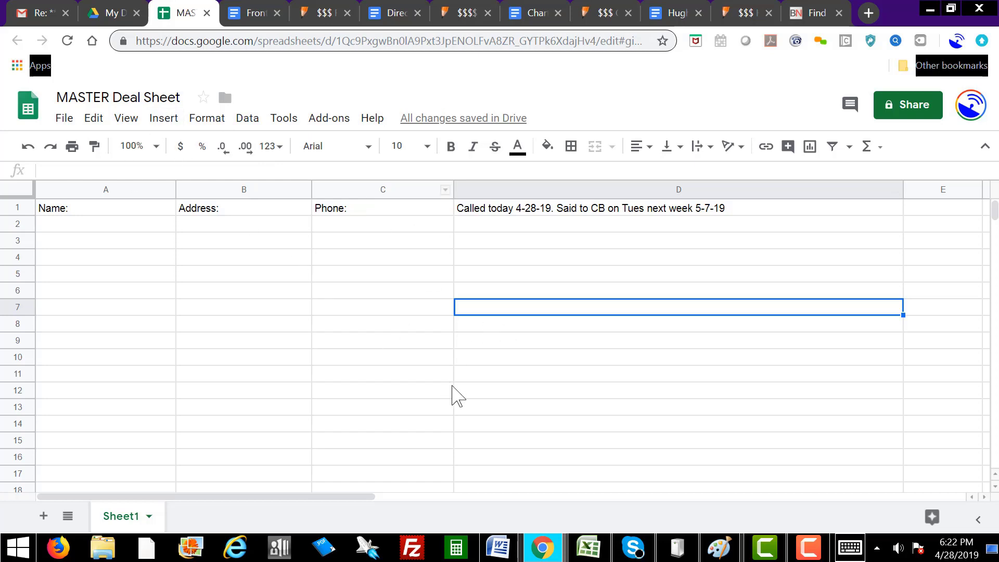
pyautogui.moveTo(450, 344)
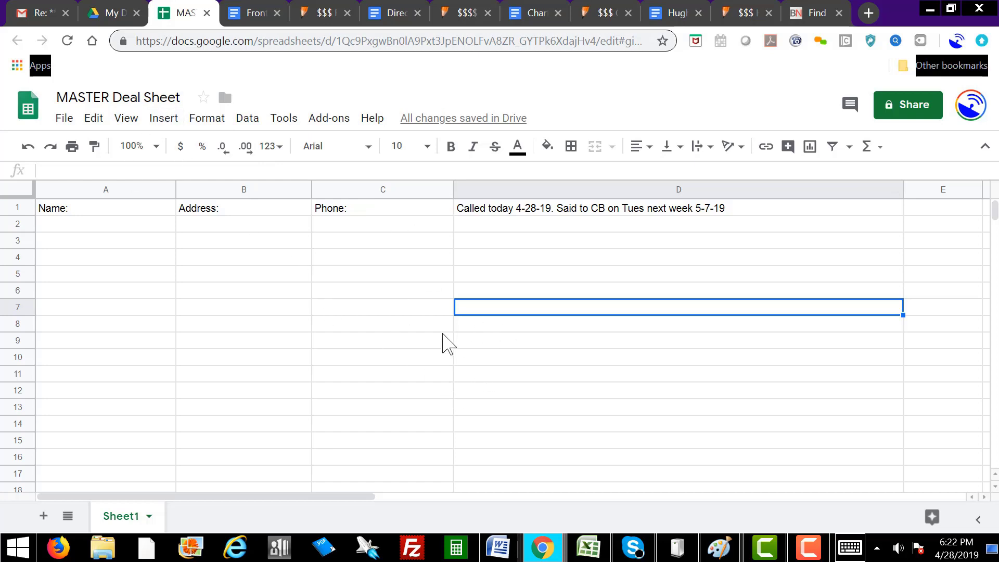
pyautogui.moveTo(440, 387)
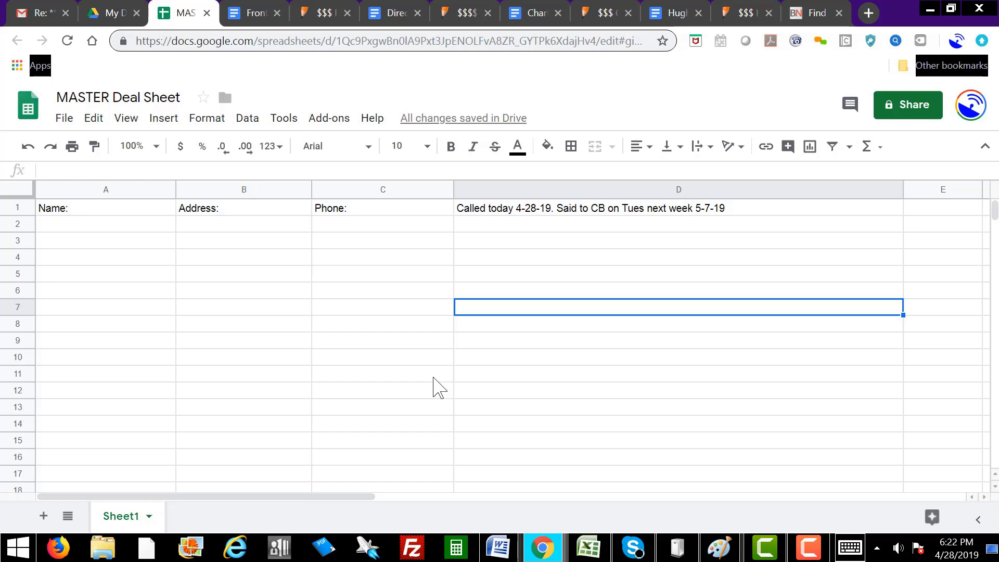